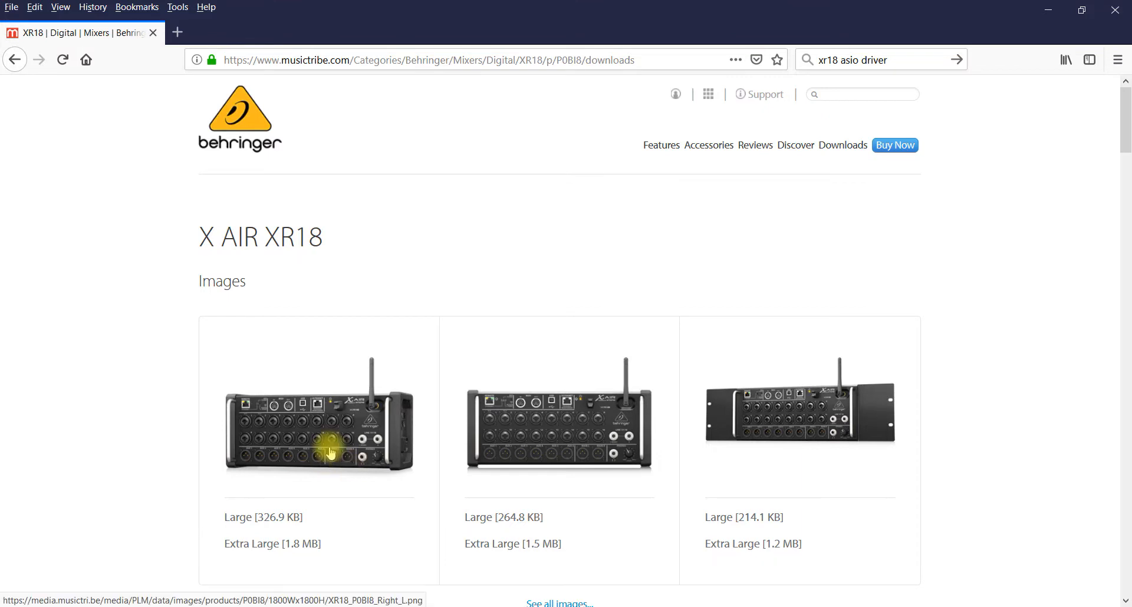
mouse_move(839, 280)
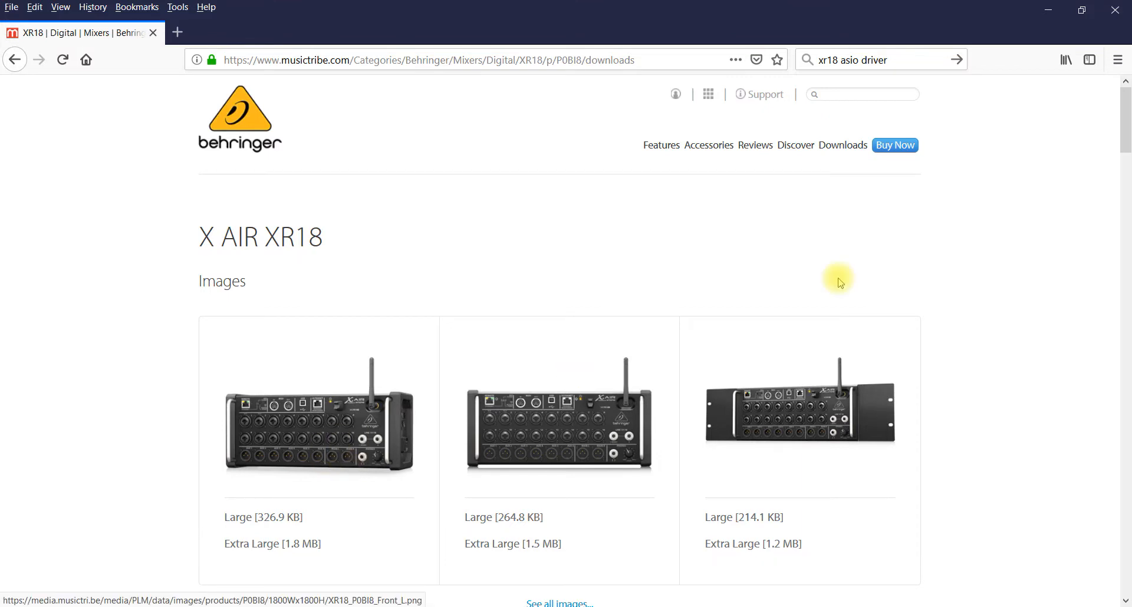
Scroll through the list of X AIR apps
scroll("down", 3)
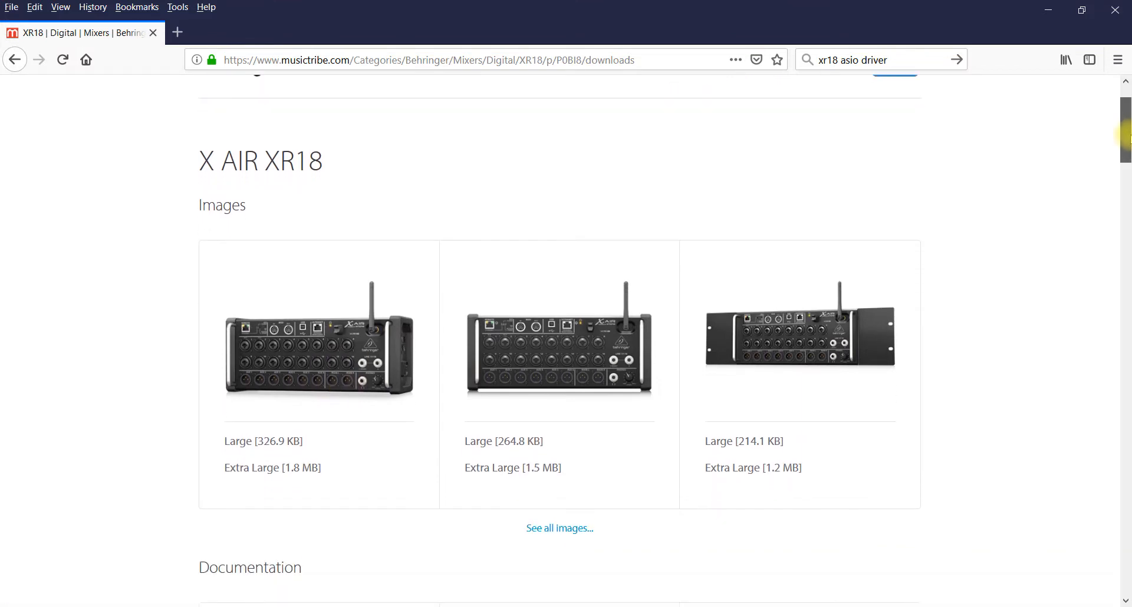
scroll("down", 3)
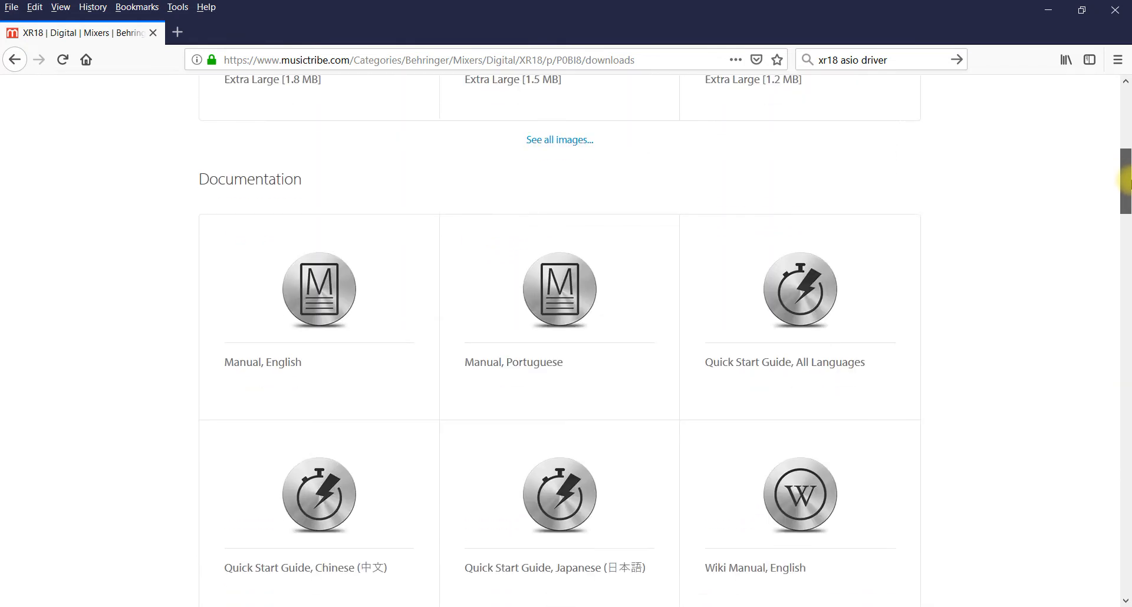
scroll("down", 3)
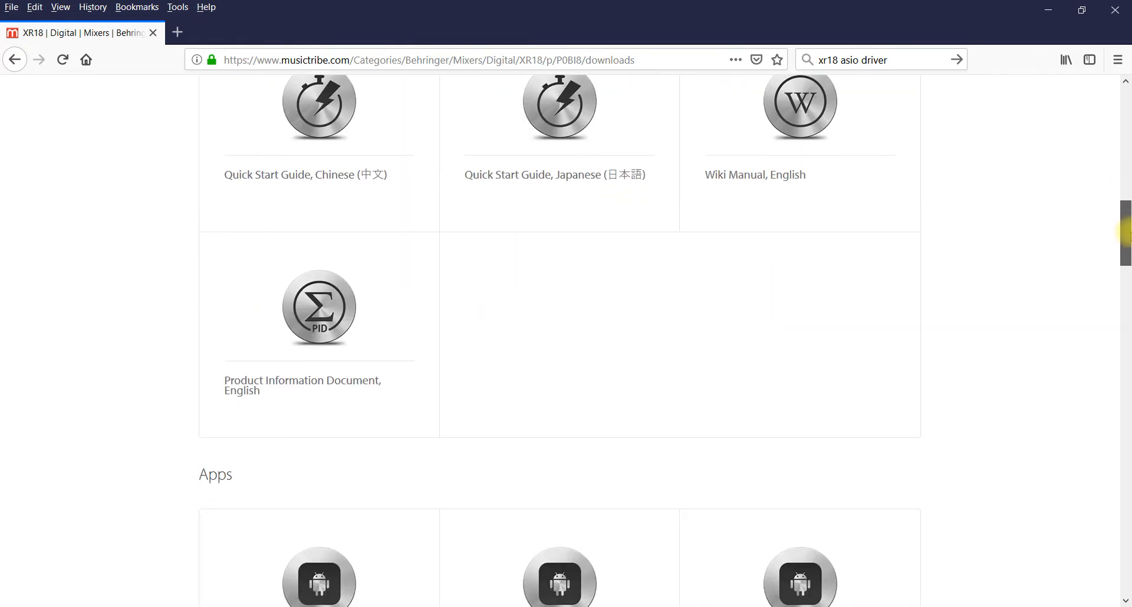
mouse_move(949, 118)
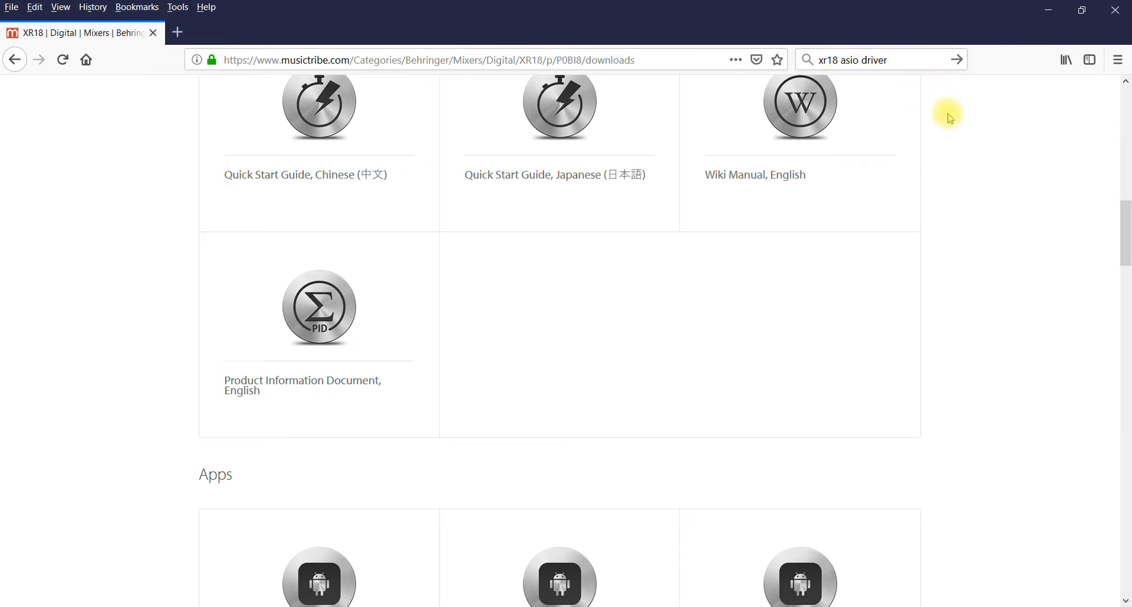
mouse_move(1077, 214)
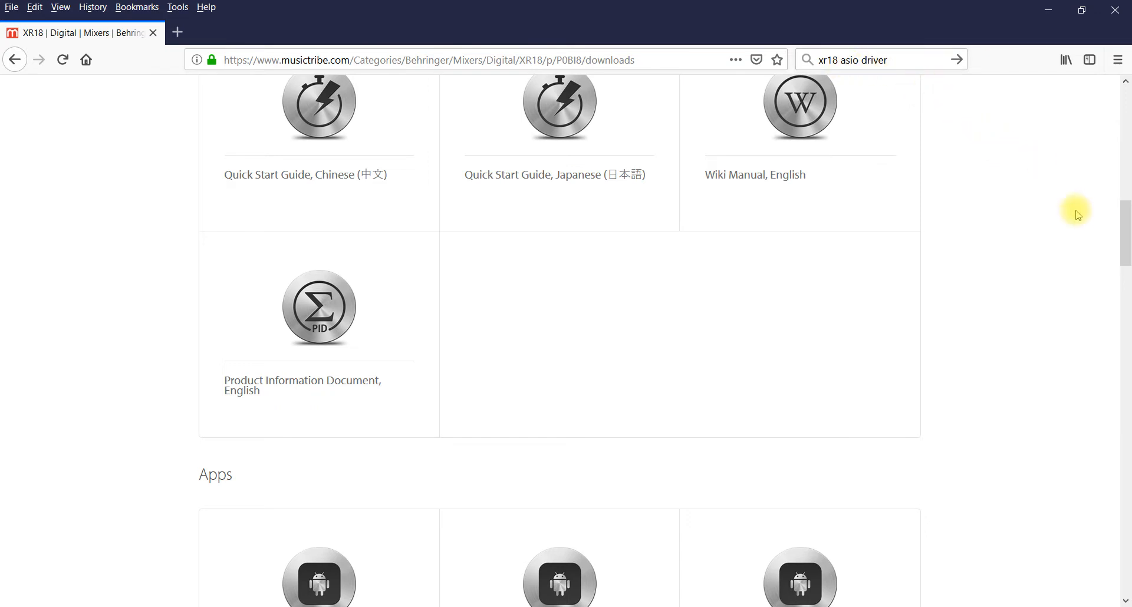
scroll("down", 3)
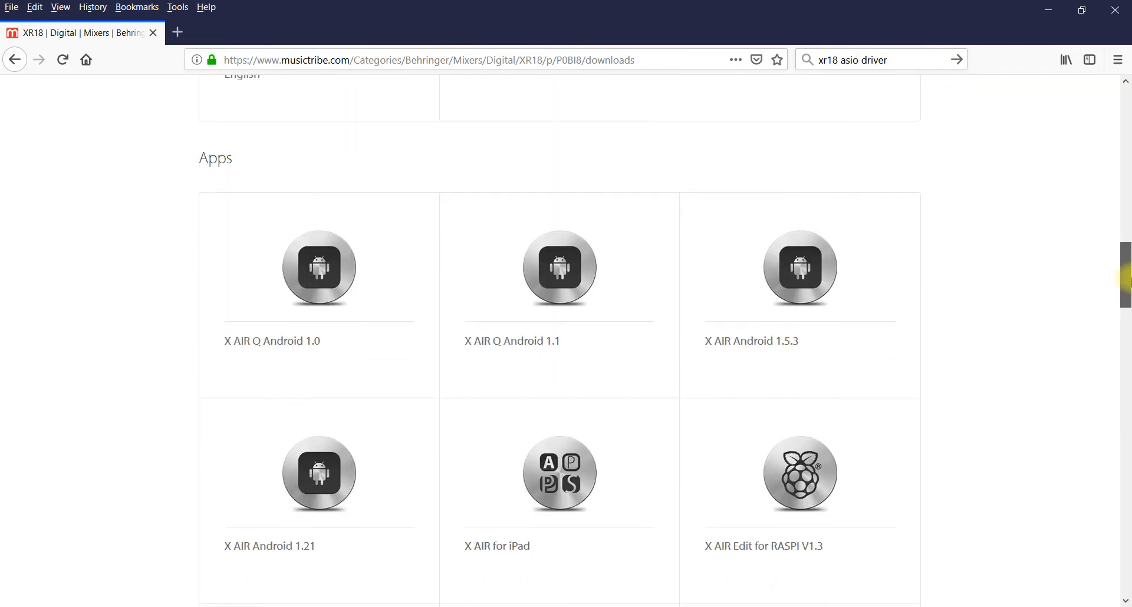
scroll("down", 3)
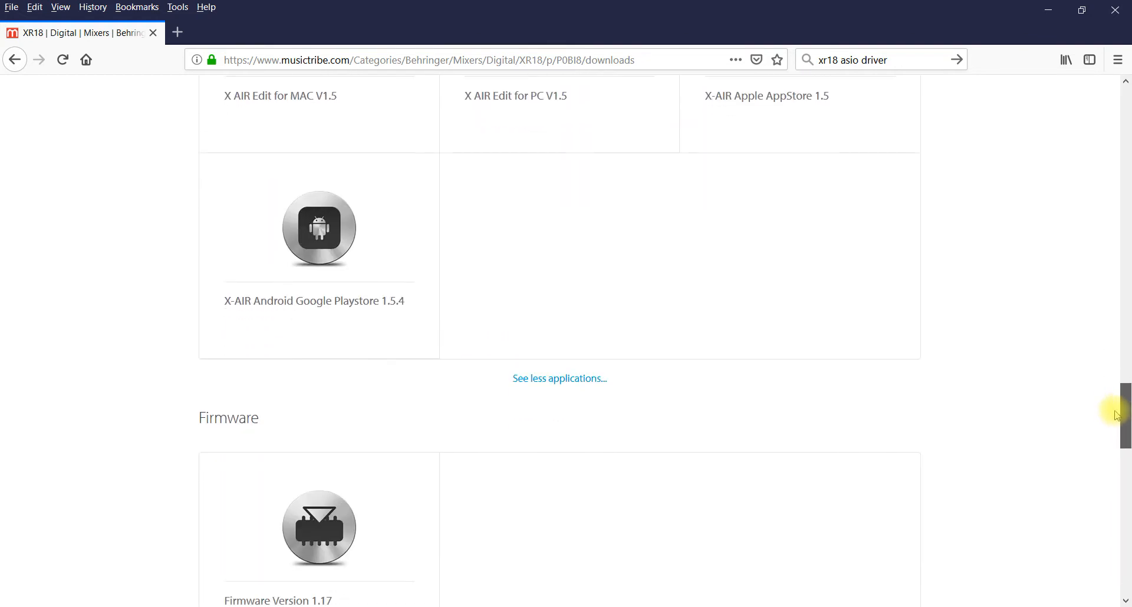
scroll("down", 3)
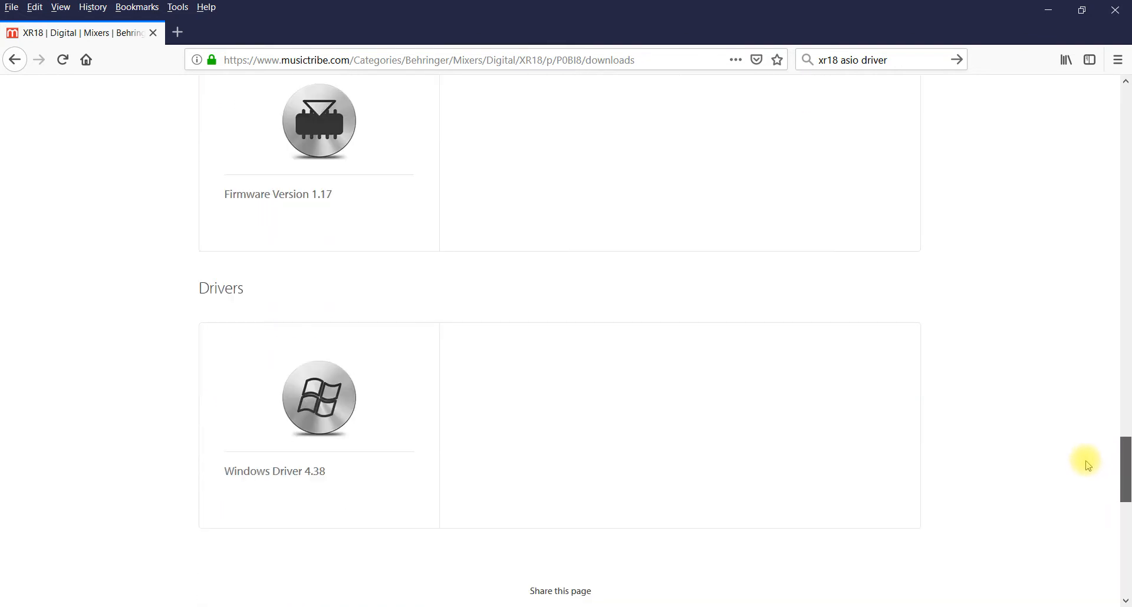
mouse_move(319, 398)
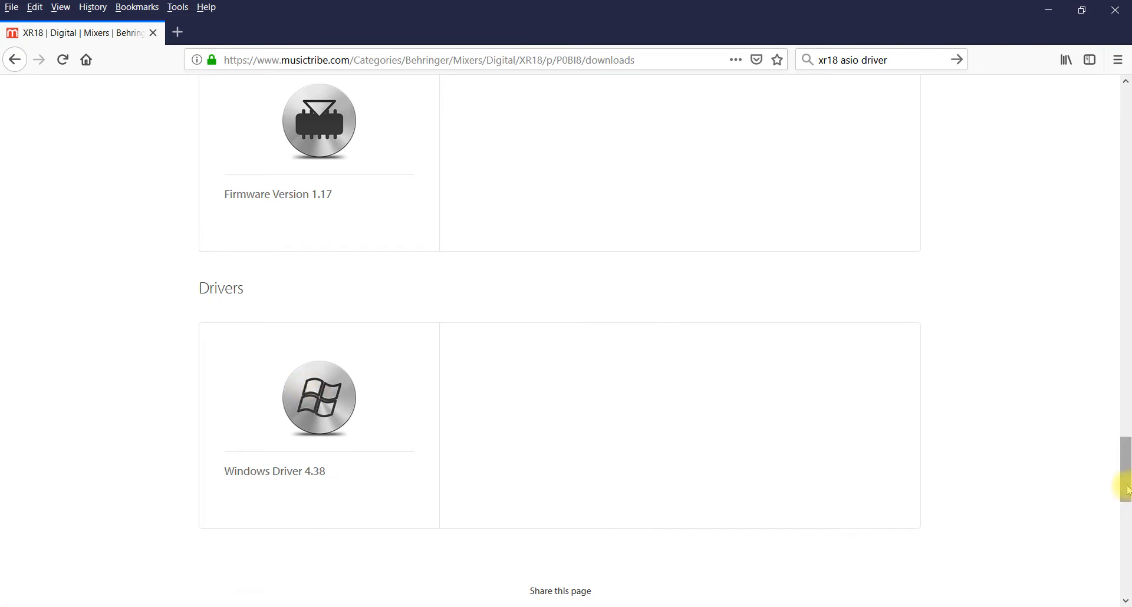
scroll("up", 3)
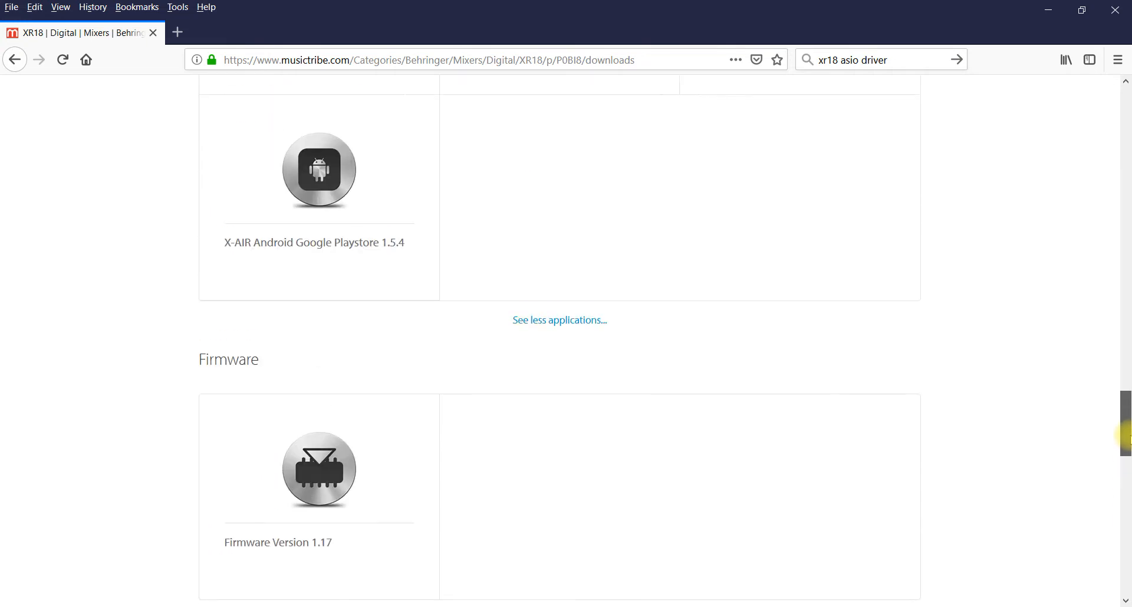
scroll("up", 3)
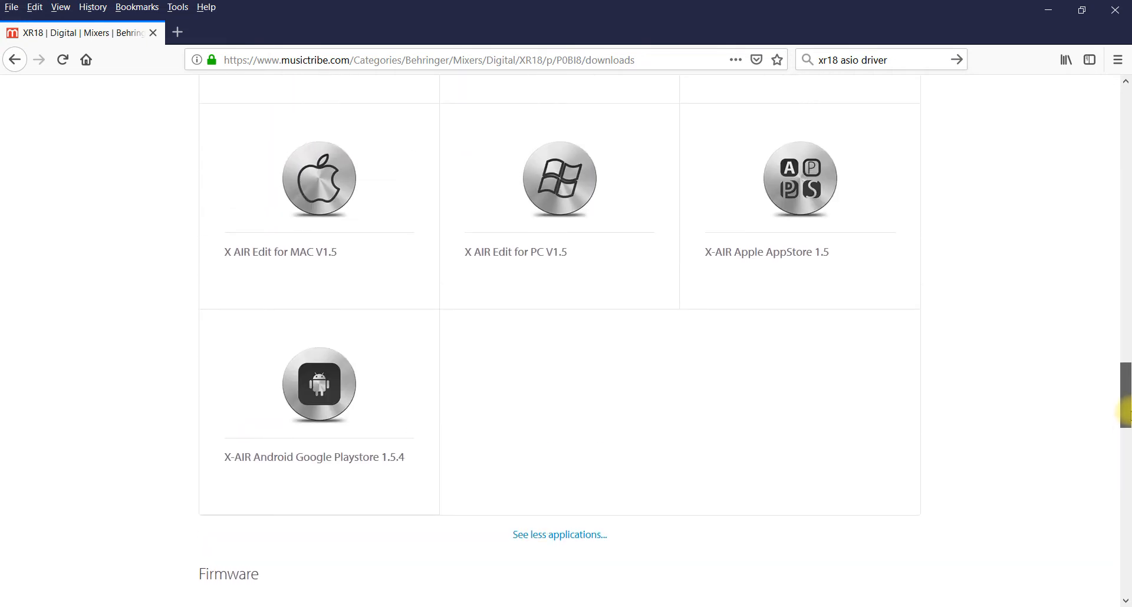
scroll("up", 3)
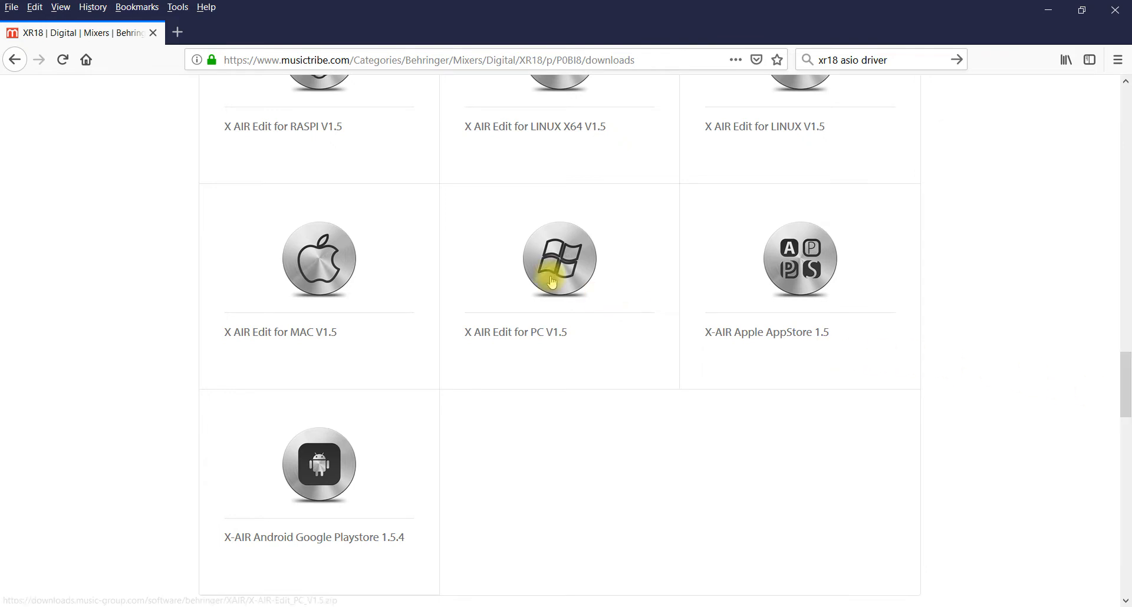
mouse_move(1111, 444)
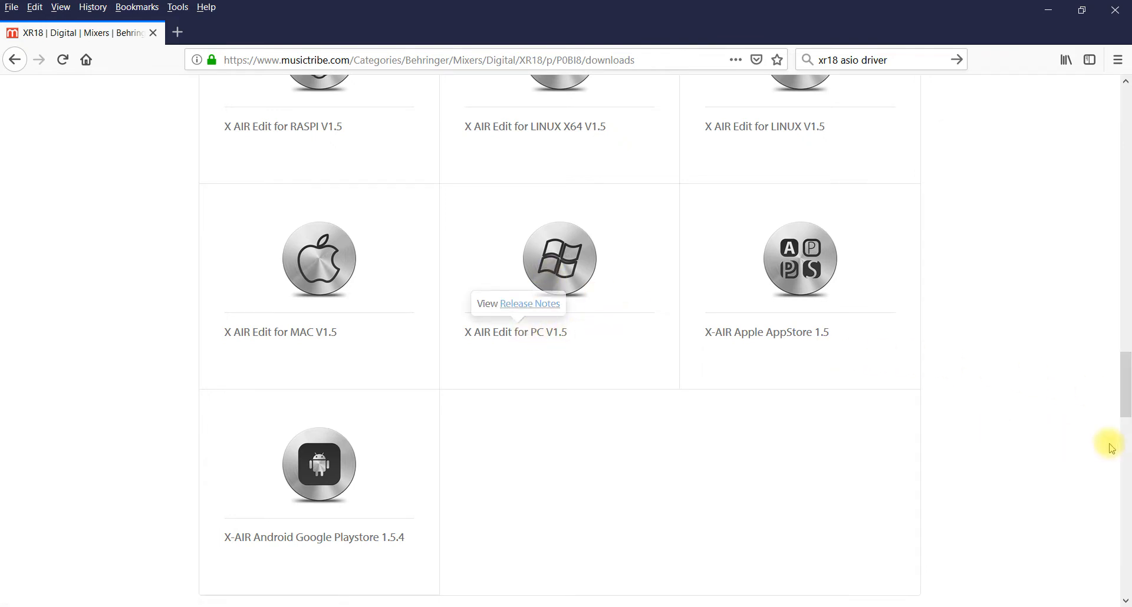
scroll("up", 3)
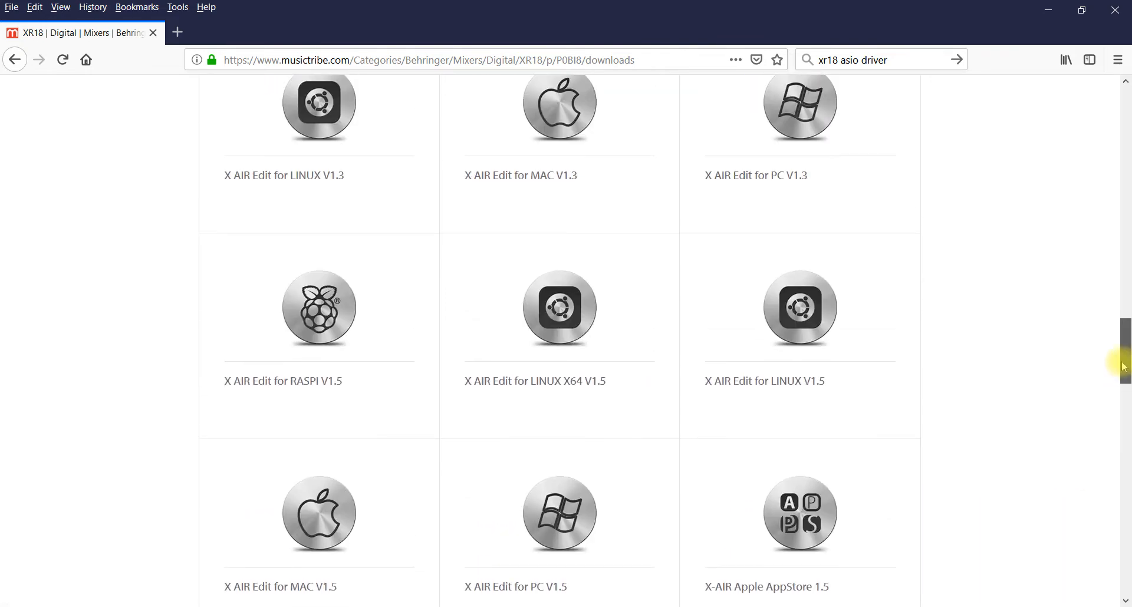
Collapse the X AIR apps list and bring Mixcraft's untitled project to the front
scroll("down", 3)
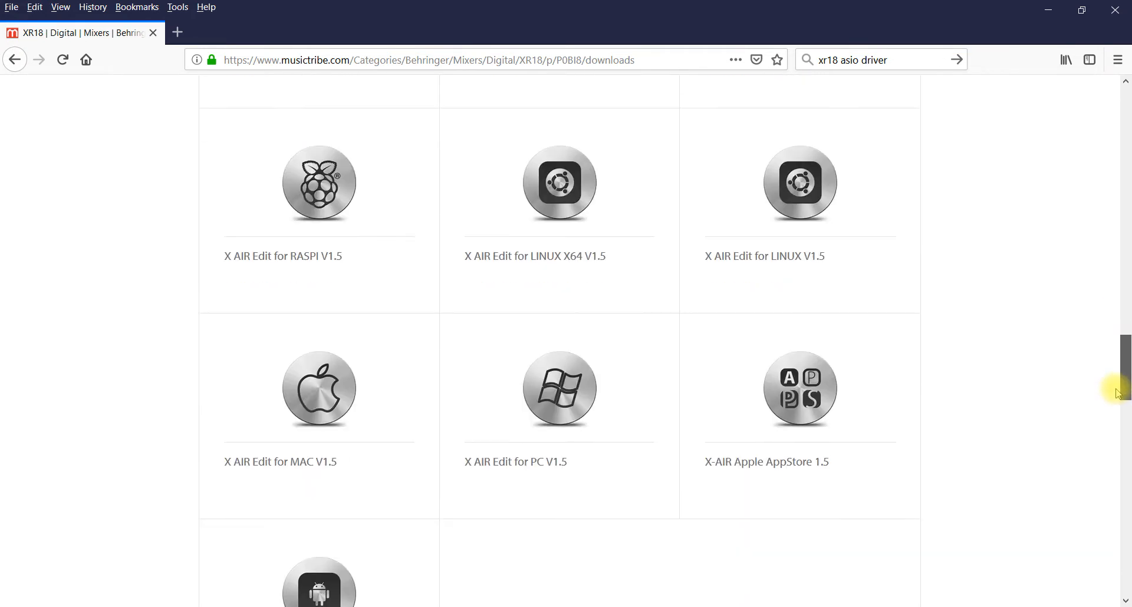
scroll("down", 3)
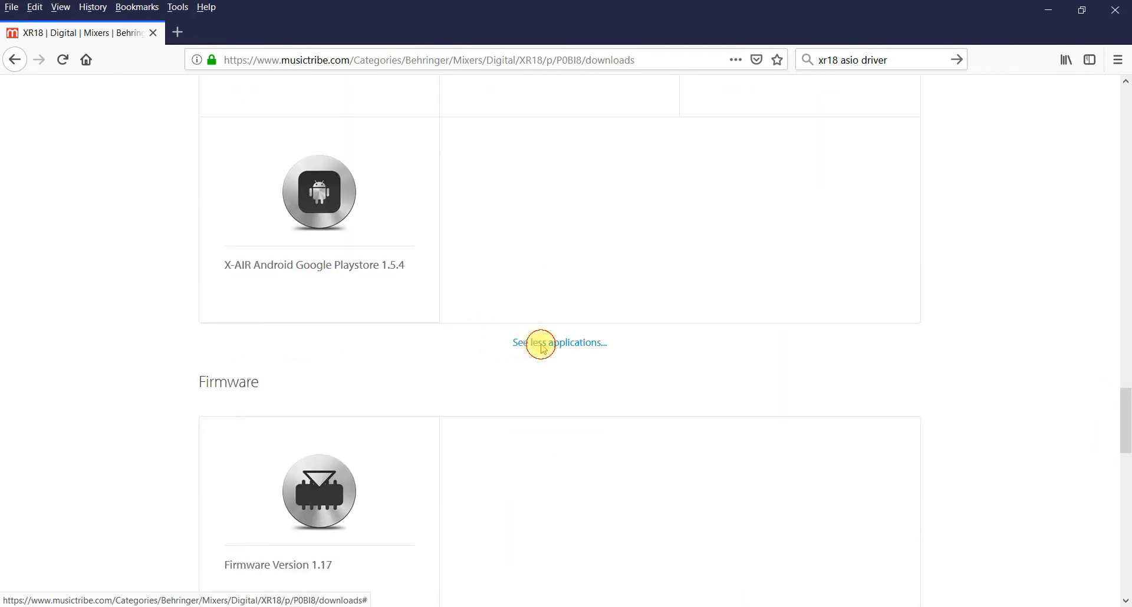
left_click(559, 342)
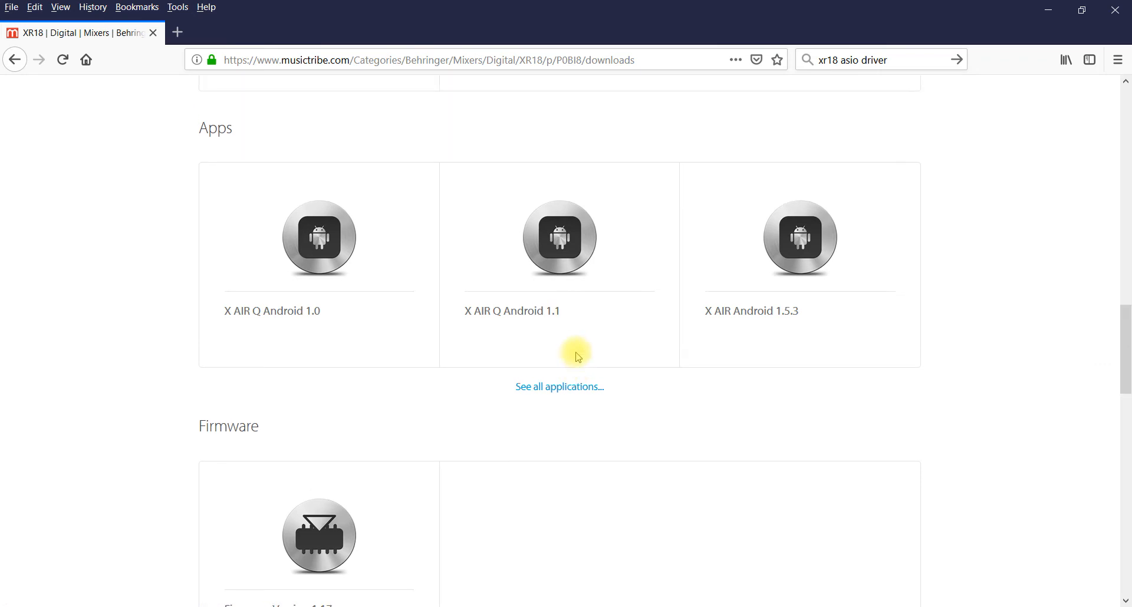
scroll("up", 3)
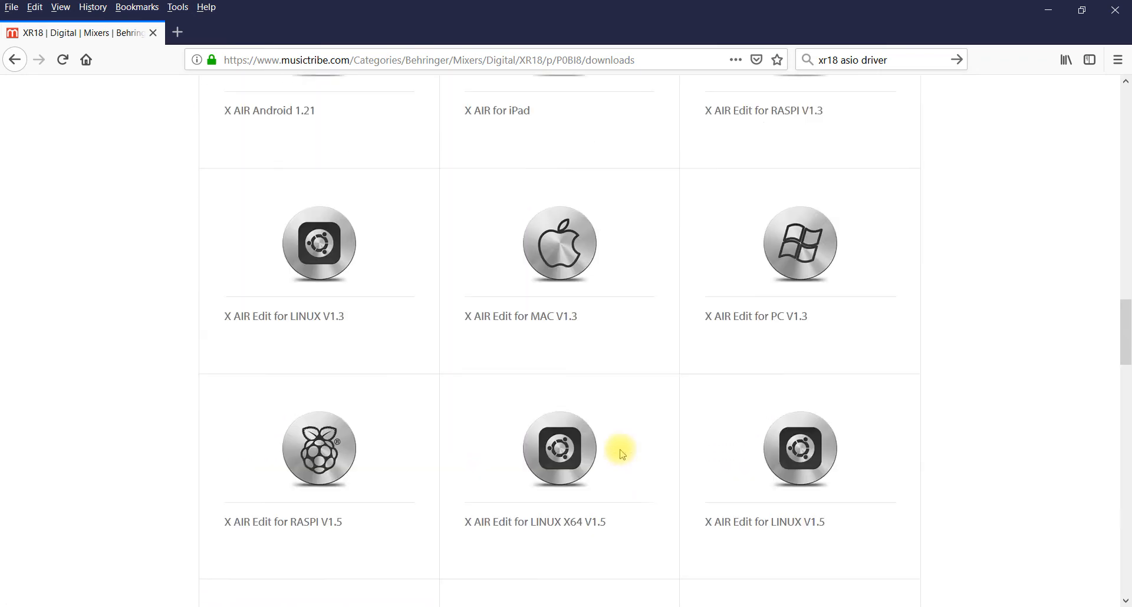
mouse_move(635, 418)
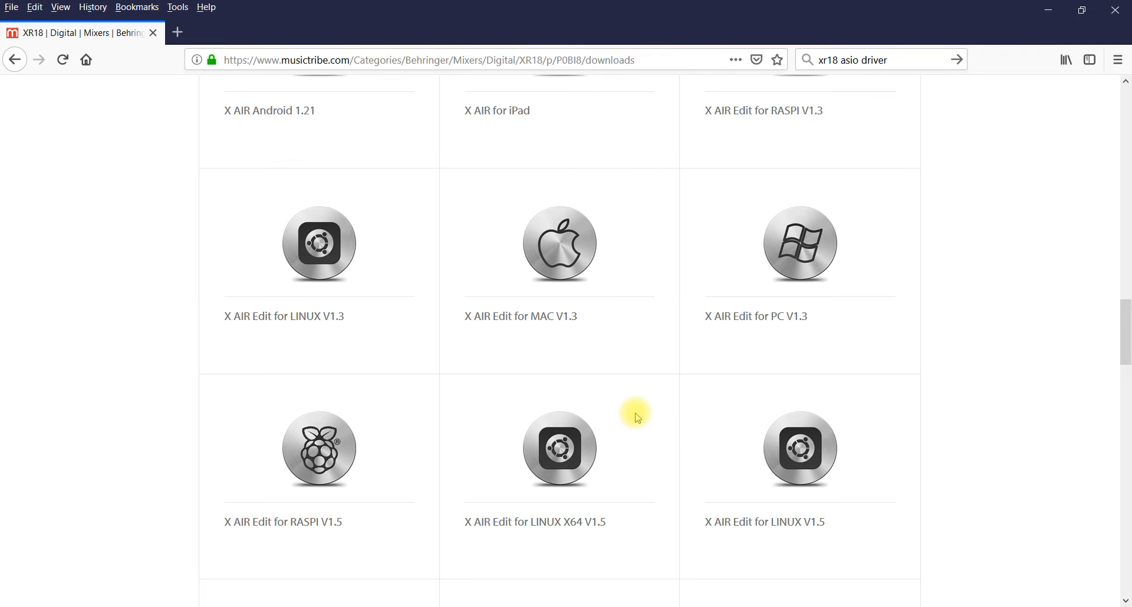
mouse_move(1047, 10)
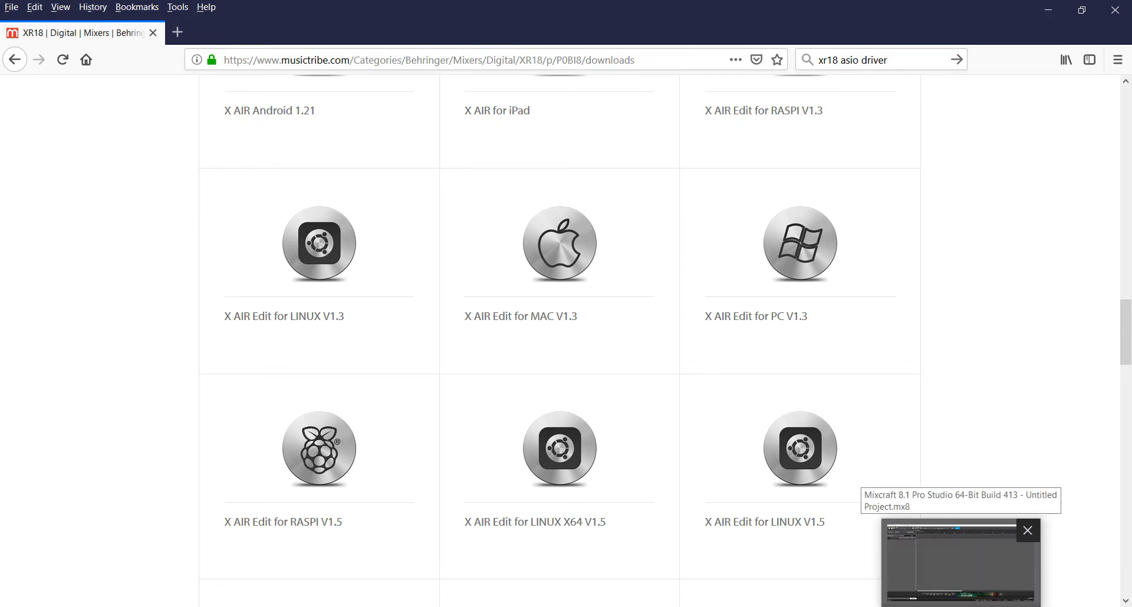
left_click(961, 563)
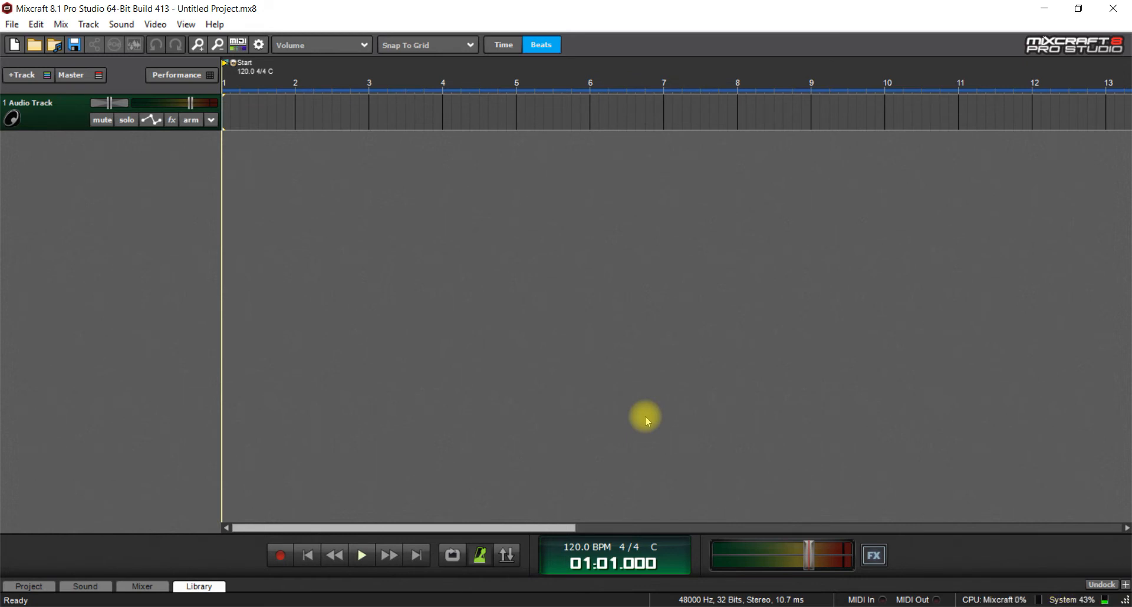
mouse_move(245, 55)
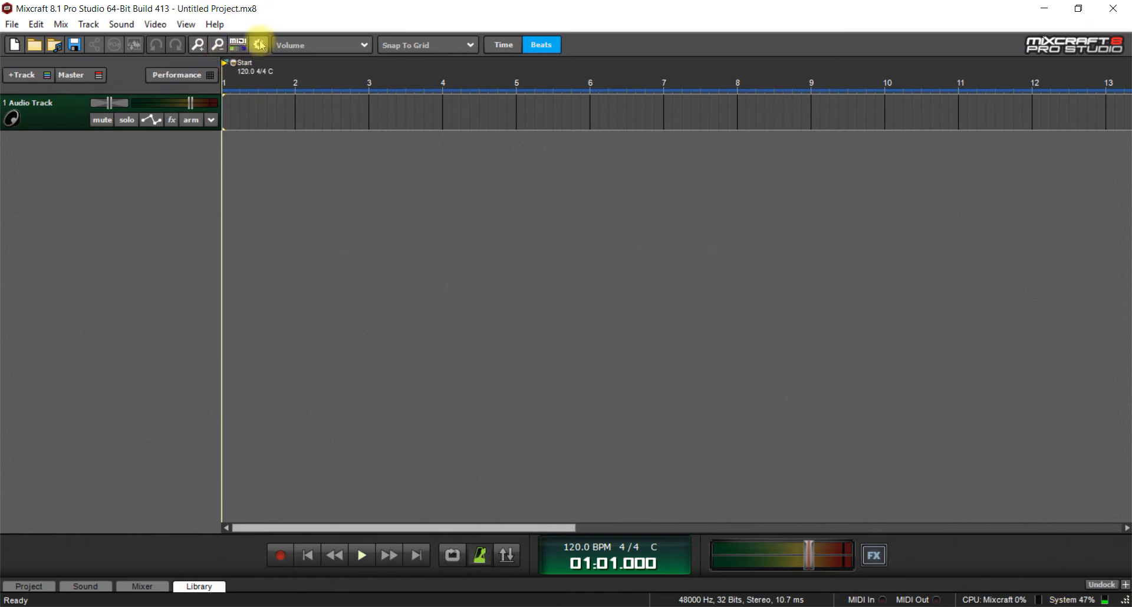
In Preferences, confirm ASIO with X18 ASIO Driver, Out 17/Out 18 output, In 1/In 2 input
left_click(258, 44)
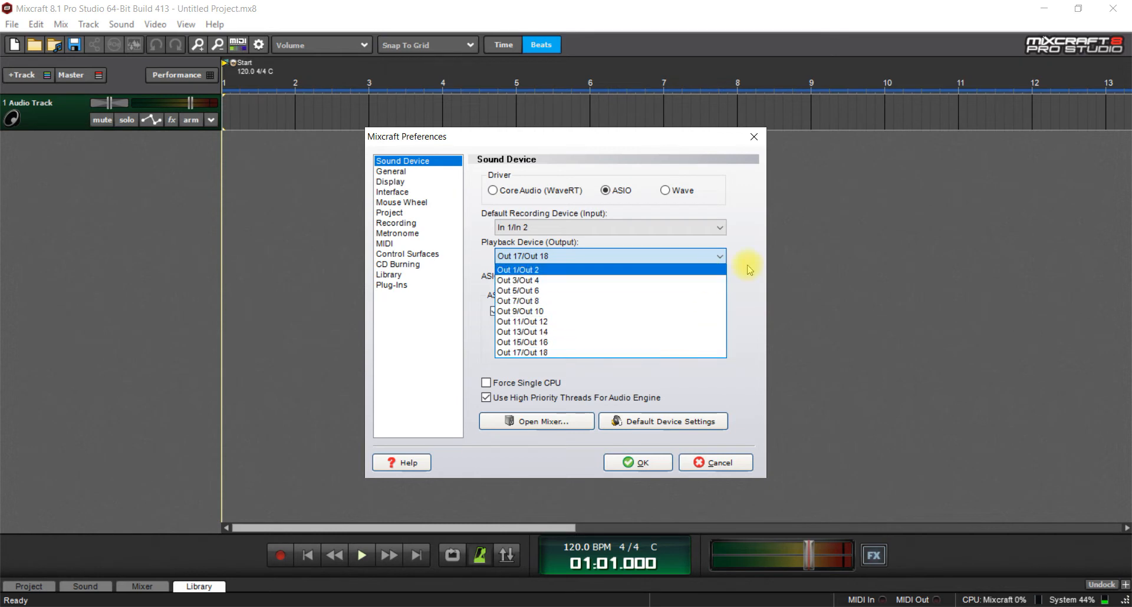
left_click(521, 353)
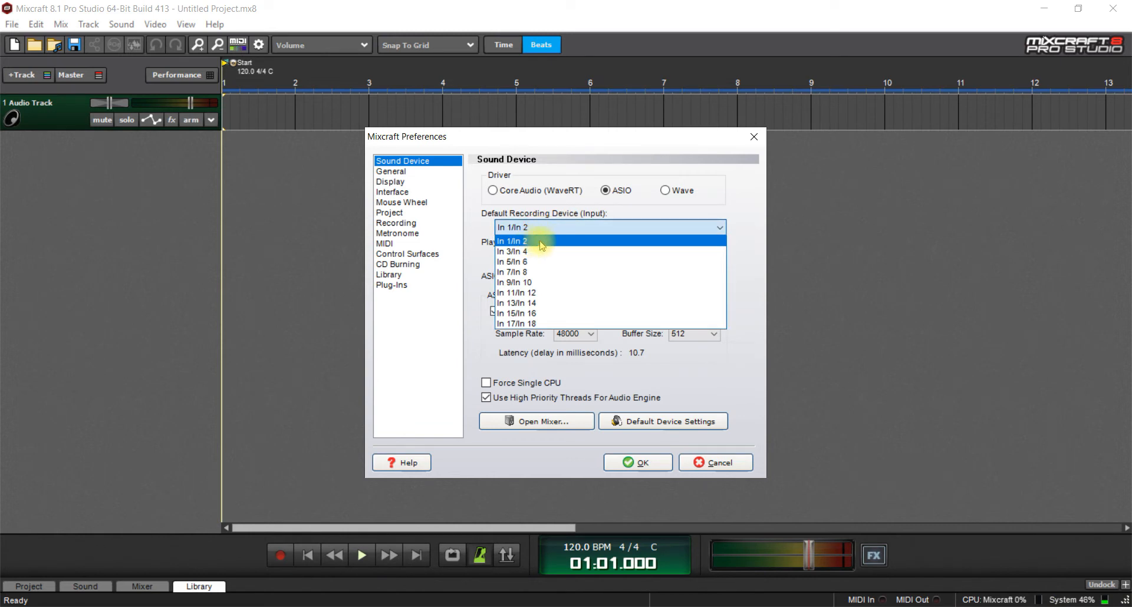
left_click(513, 241)
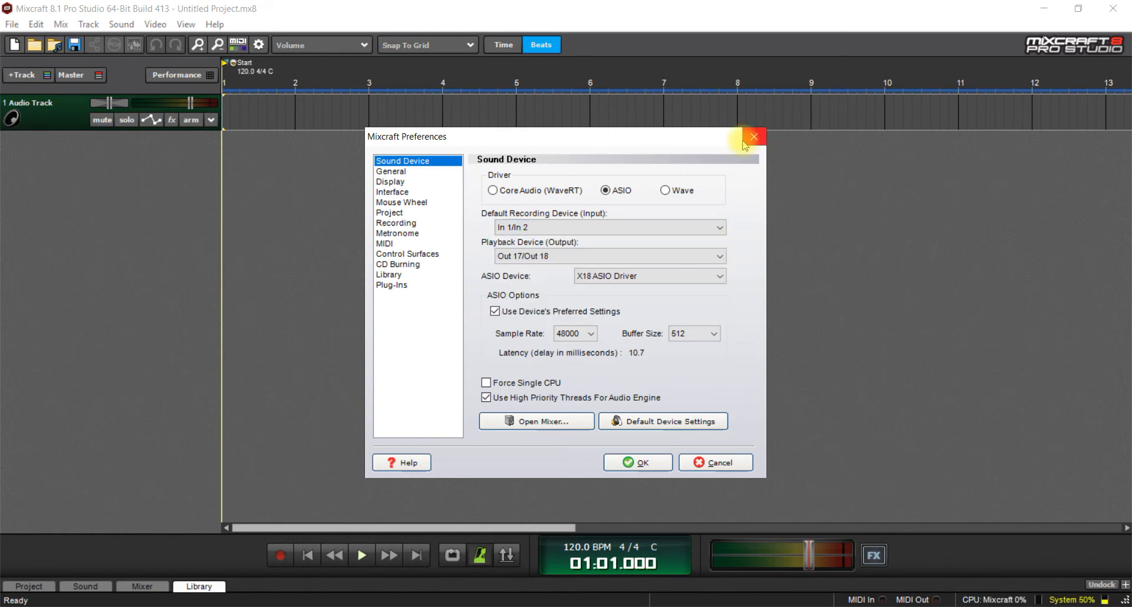
mouse_move(746, 168)
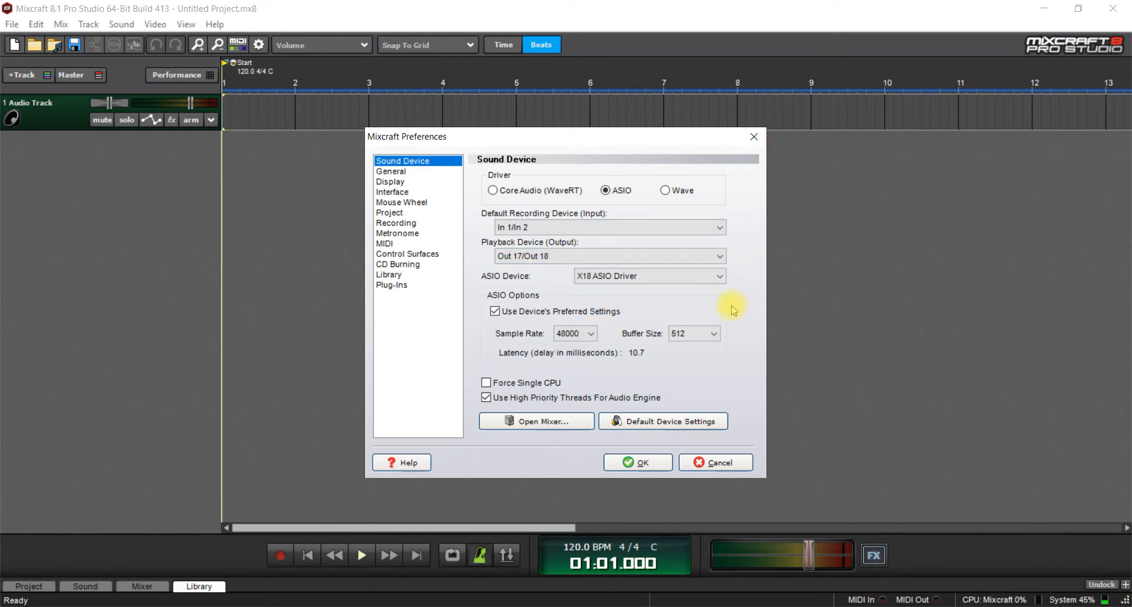
mouse_move(753, 137)
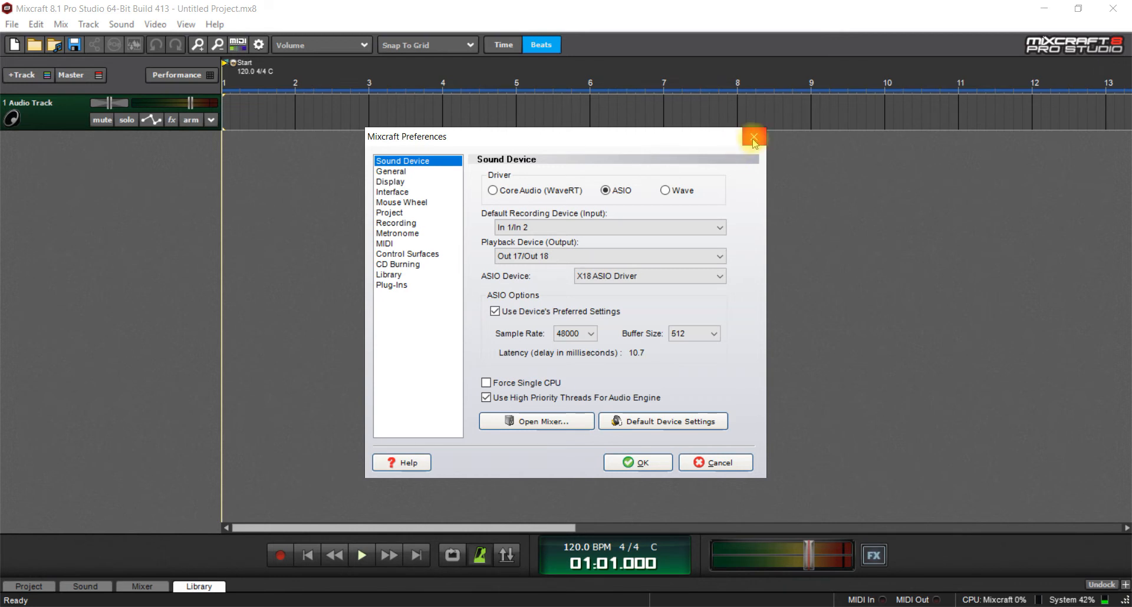
left_click(753, 138)
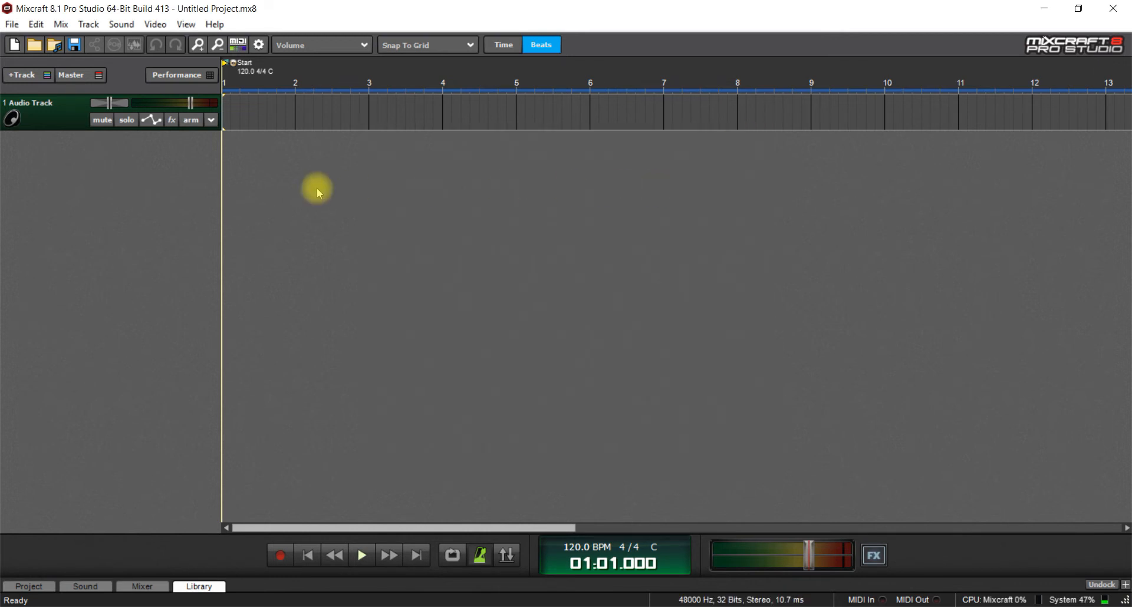
left_click(210, 120)
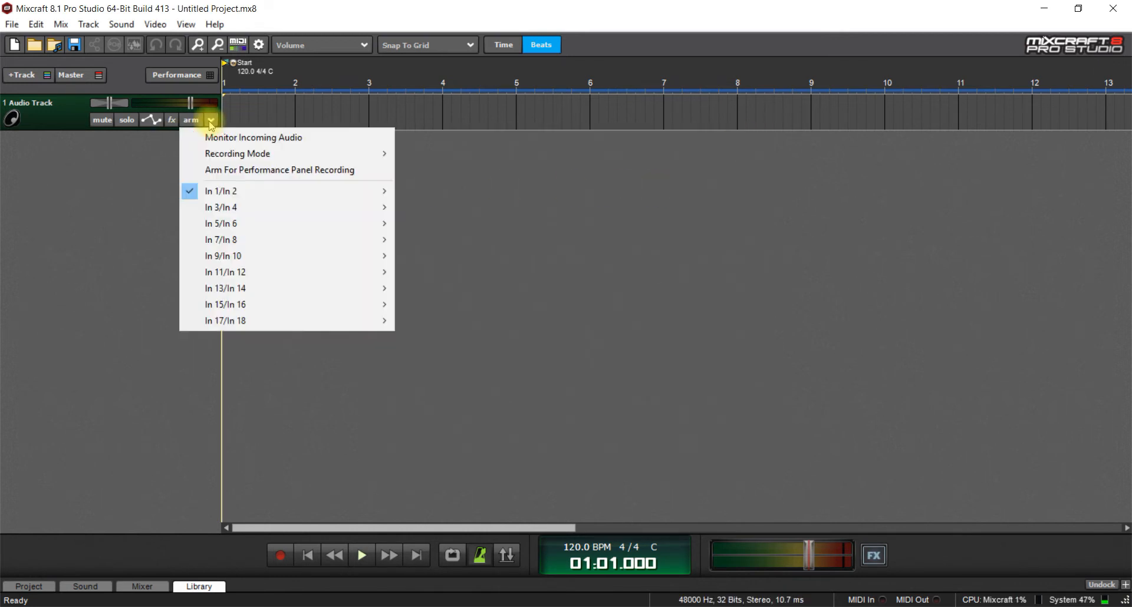
mouse_move(289, 190)
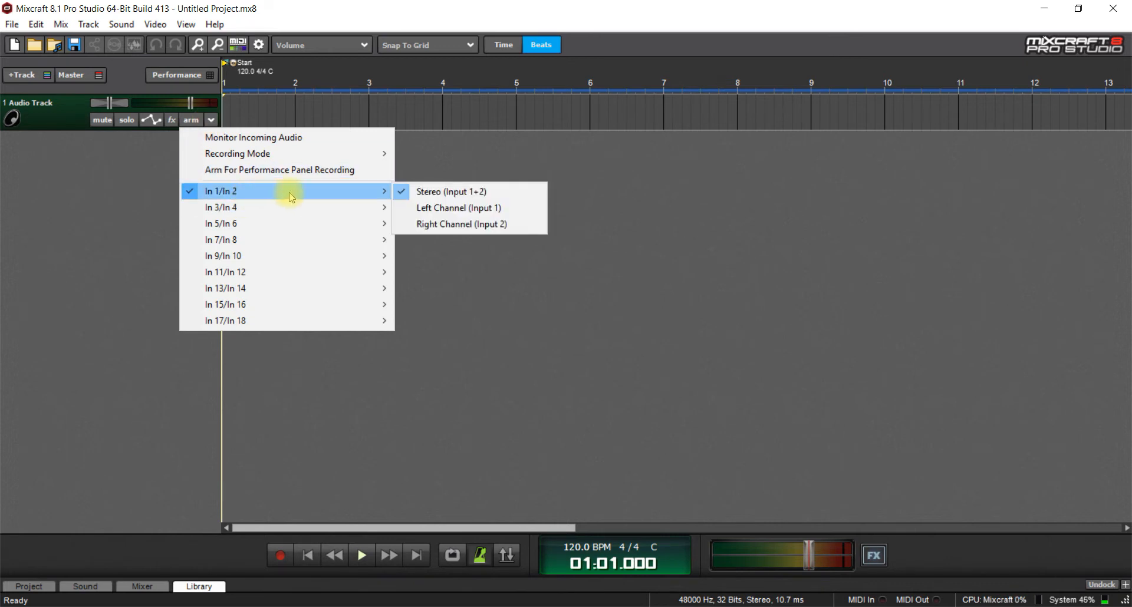
mouse_move(451, 191)
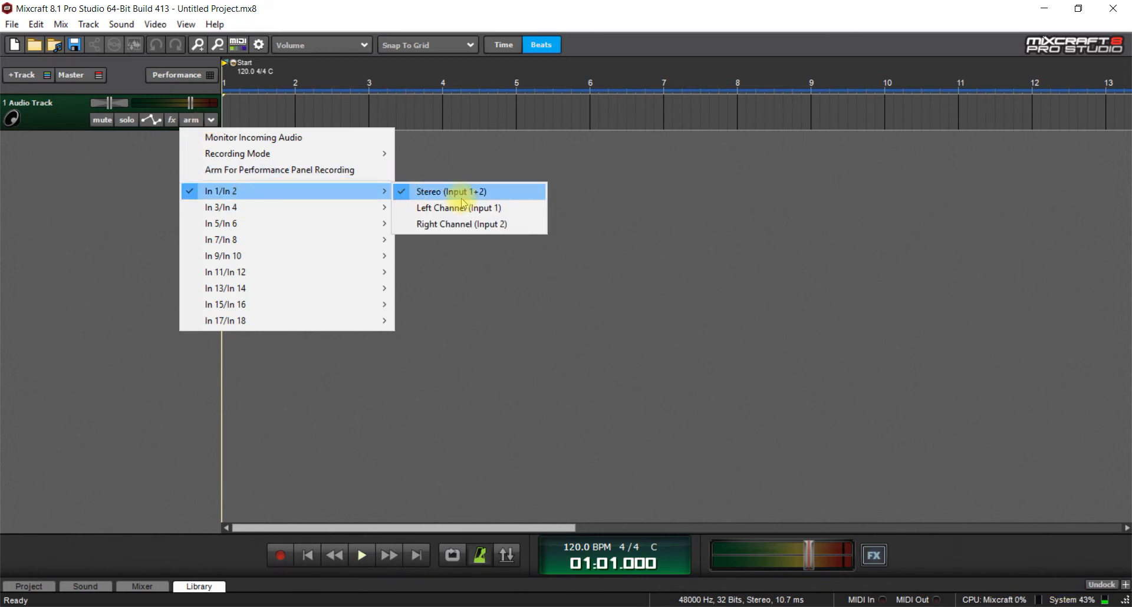
mouse_move(460, 208)
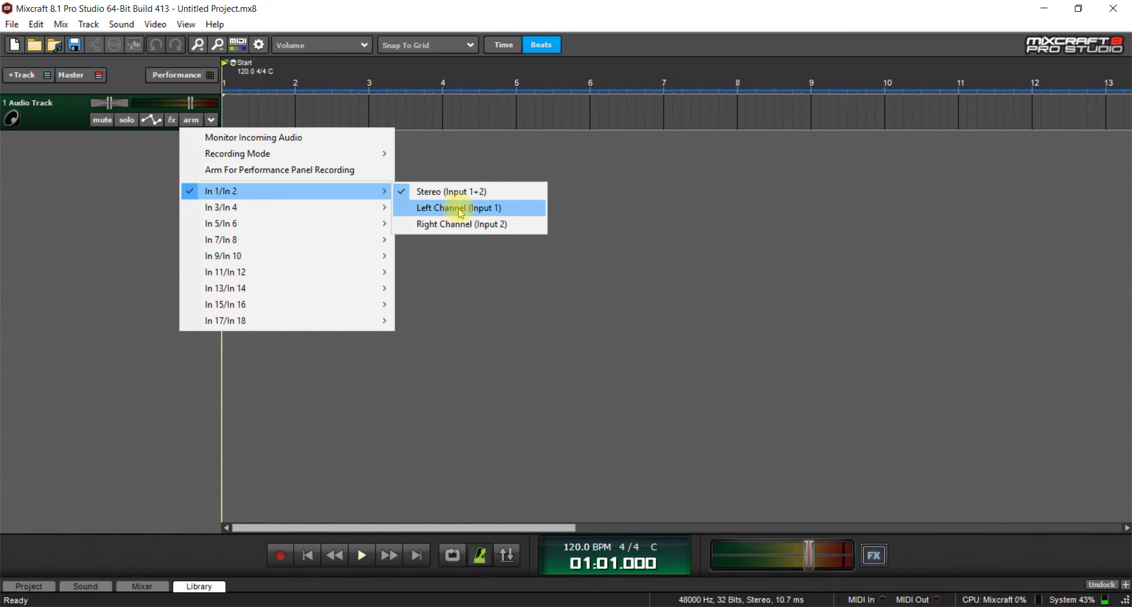
mouse_move(451, 224)
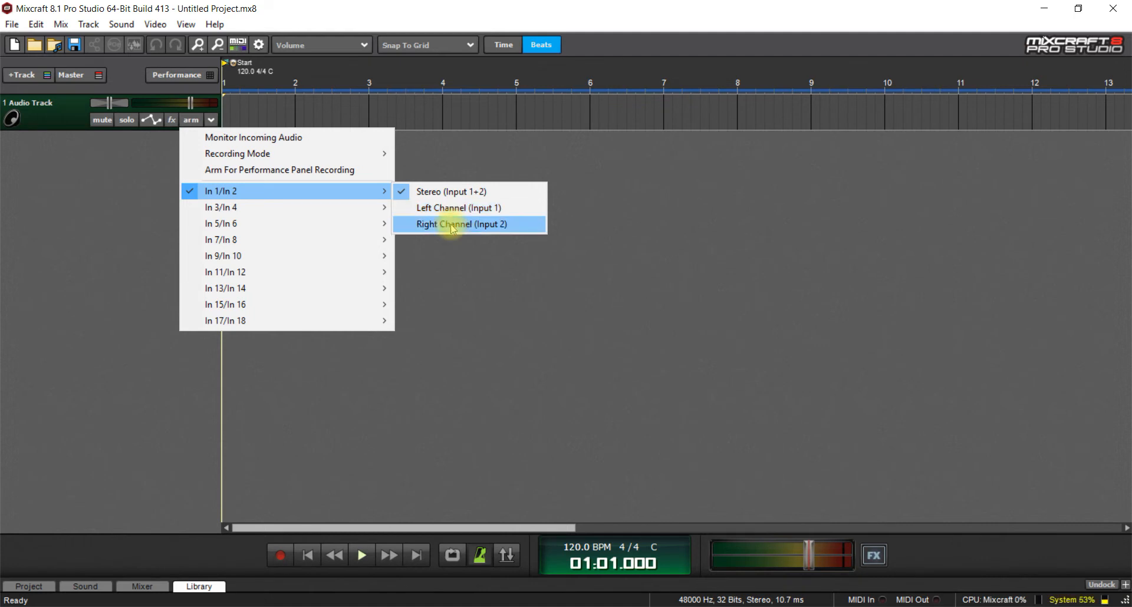
mouse_move(315, 223)
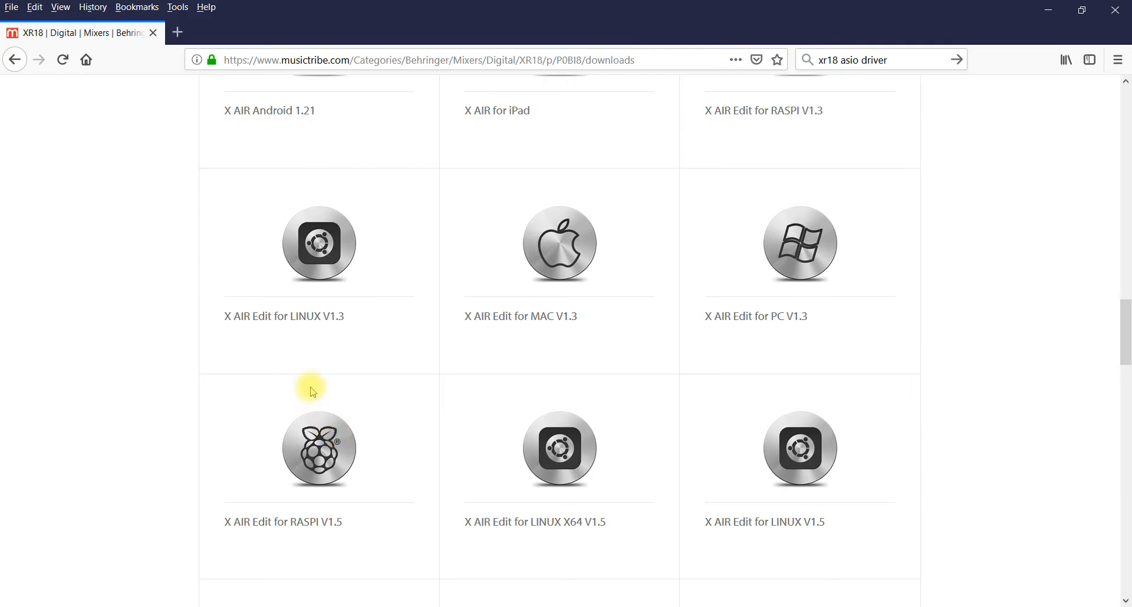
scroll("up", 3)
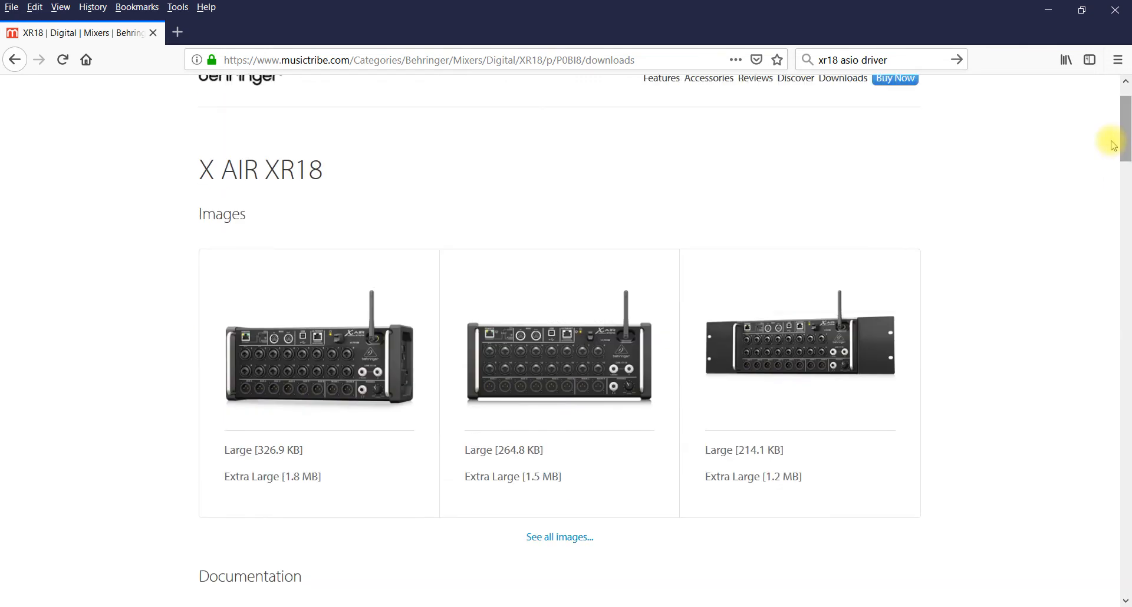
mouse_move(258, 359)
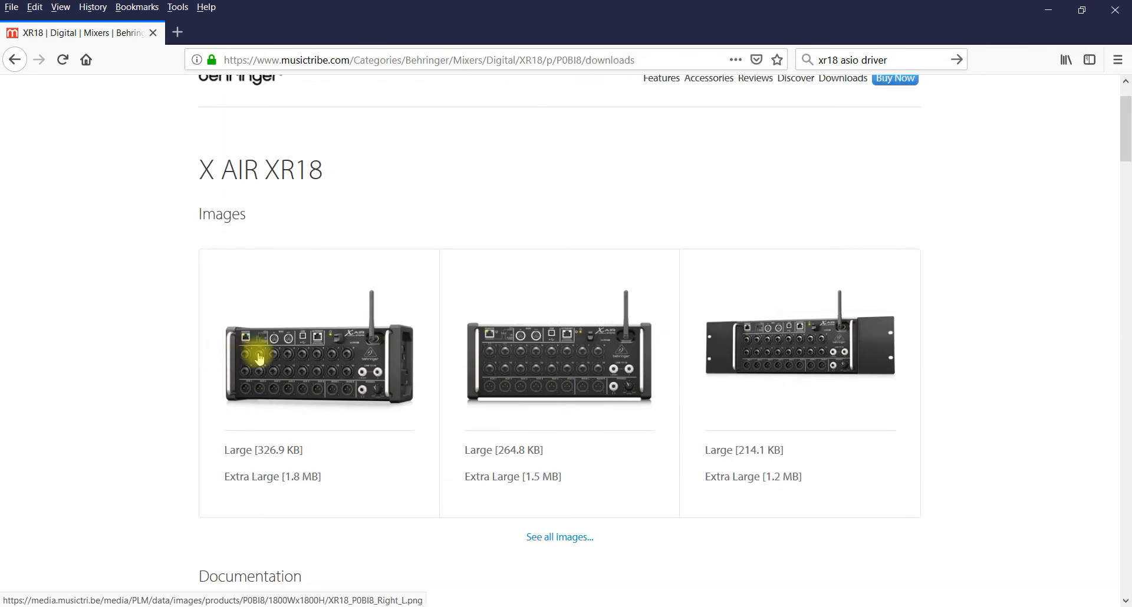
mouse_move(304, 361)
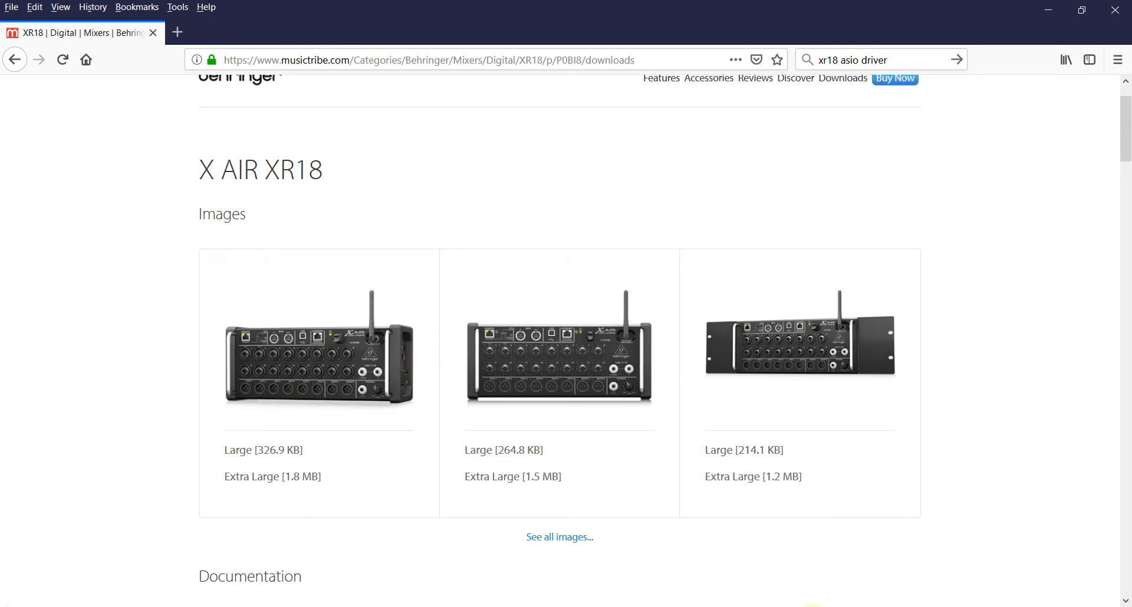
mouse_move(259, 361)
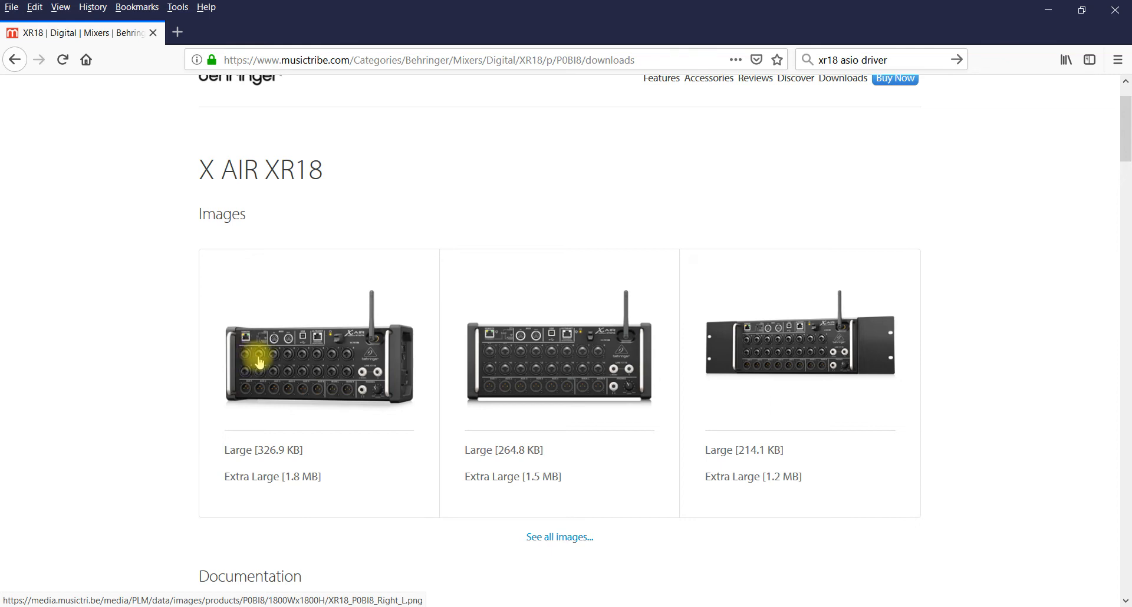
mouse_move(728, 510)
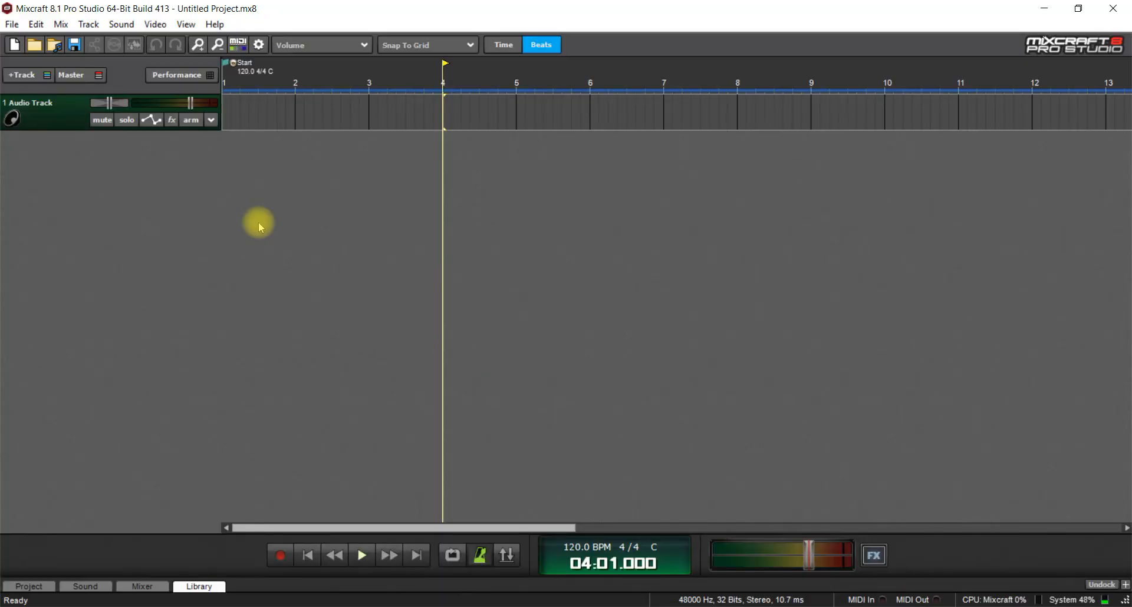
Arm track 1 to record the left channel of In 1/In 2
left_click(210, 120)
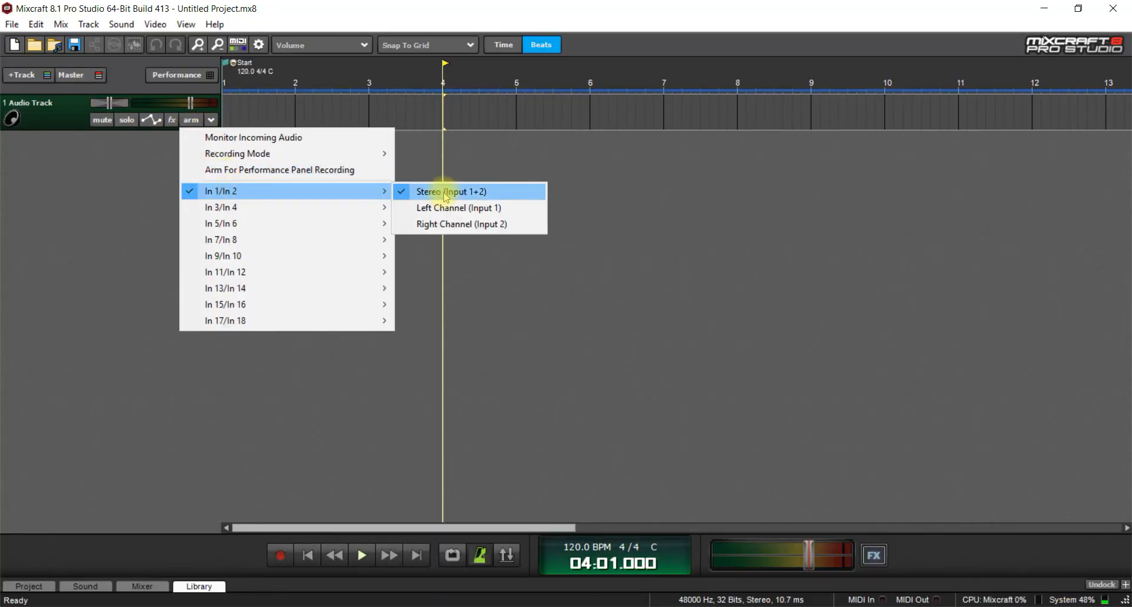
mouse_move(459, 209)
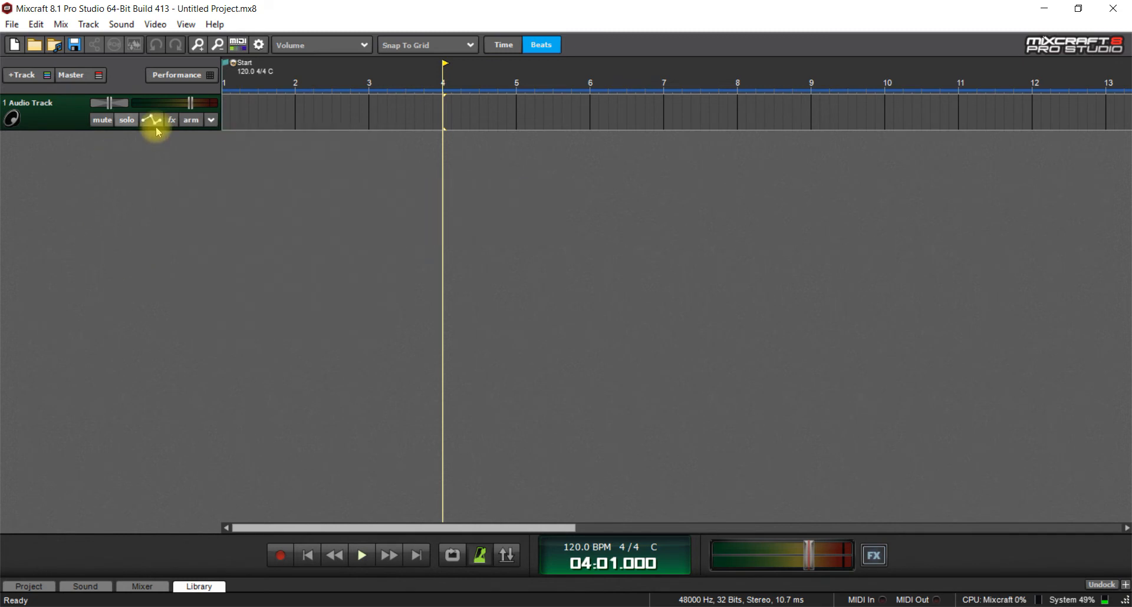
left_click(210, 120)
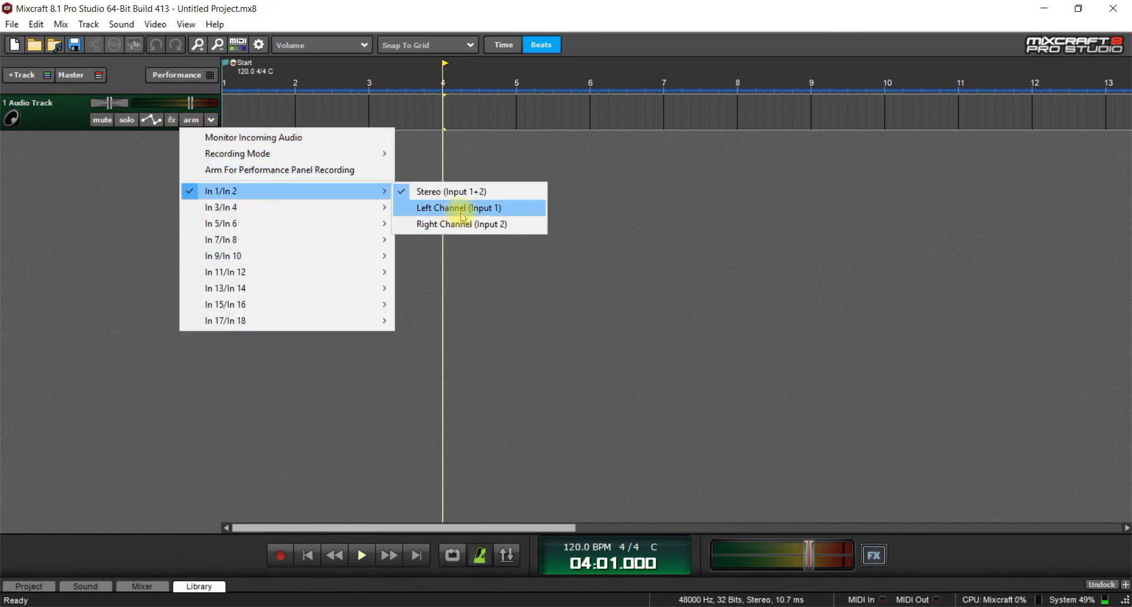
left_click(459, 208)
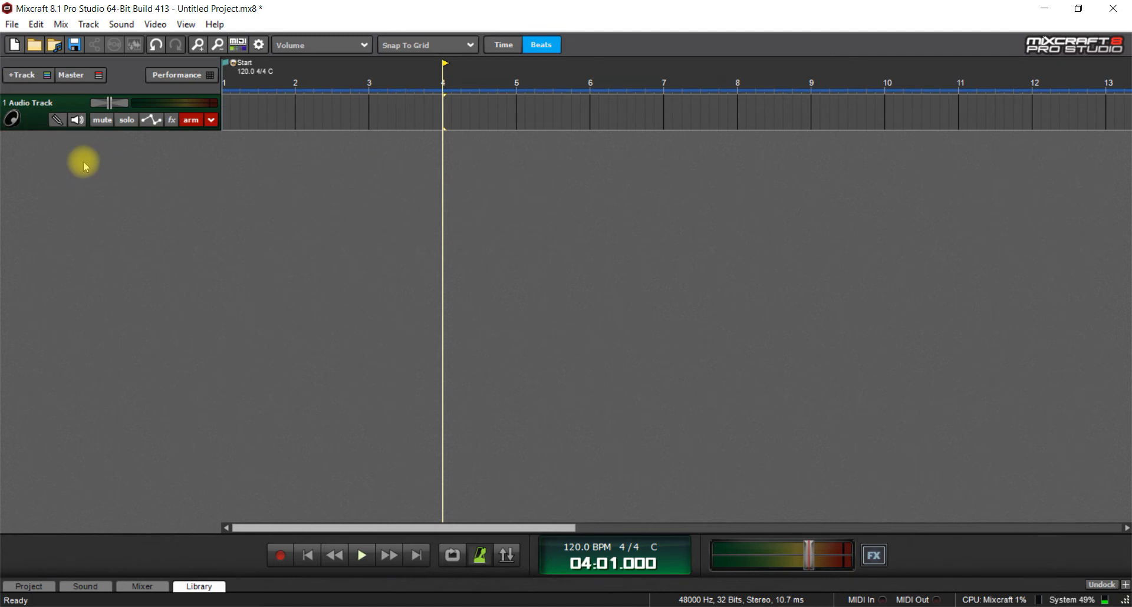
mouse_move(68, 209)
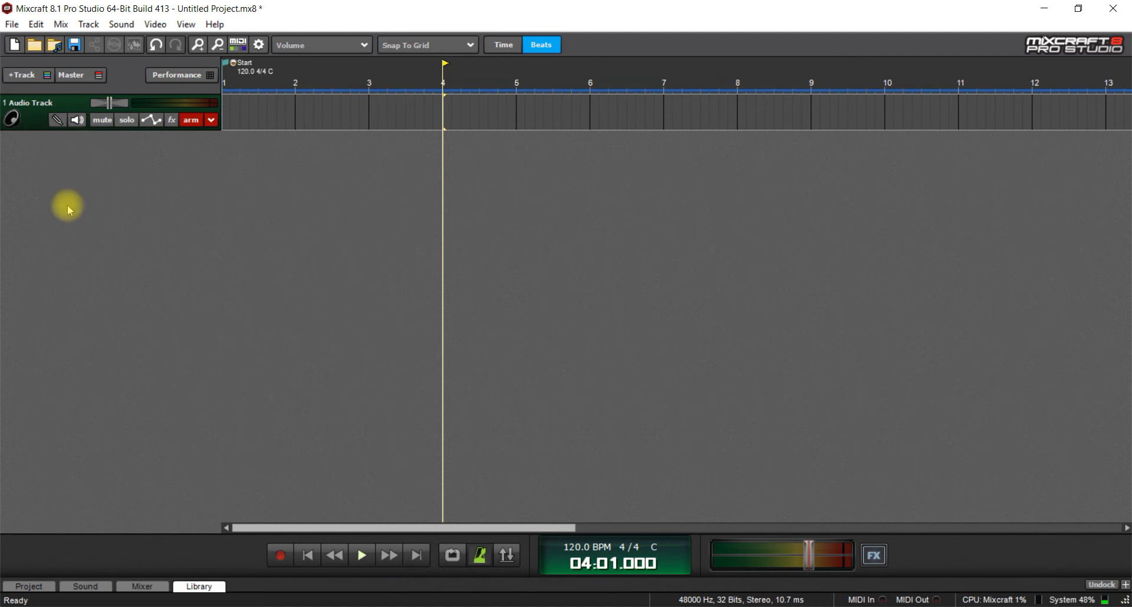
Add a second audio track and arm it on the left channel of In 1/In 2
left_click(22, 75)
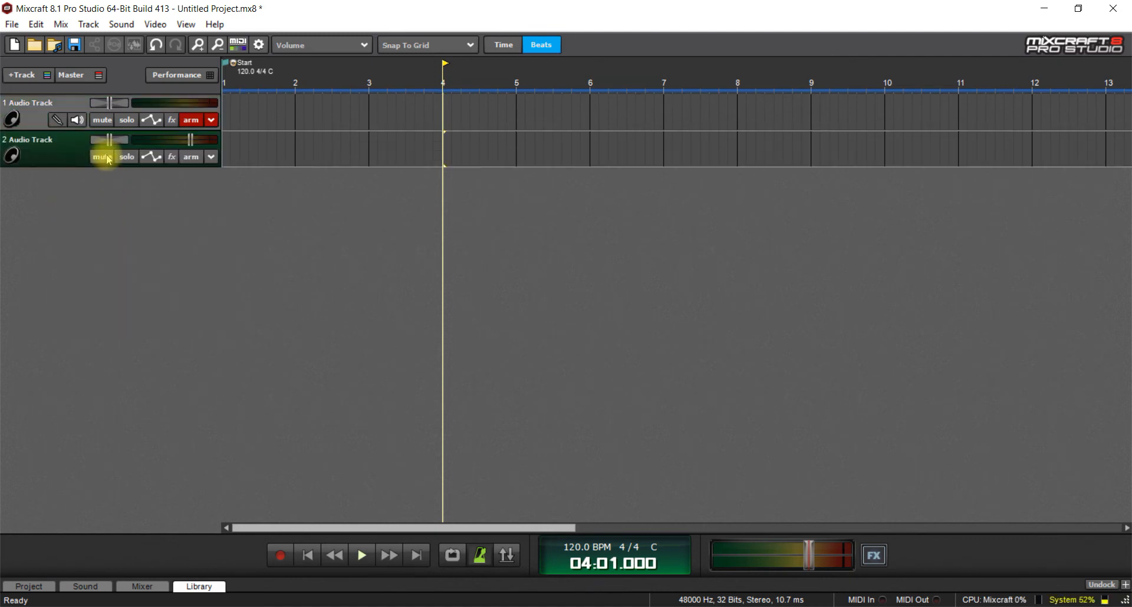
left_click(190, 120)
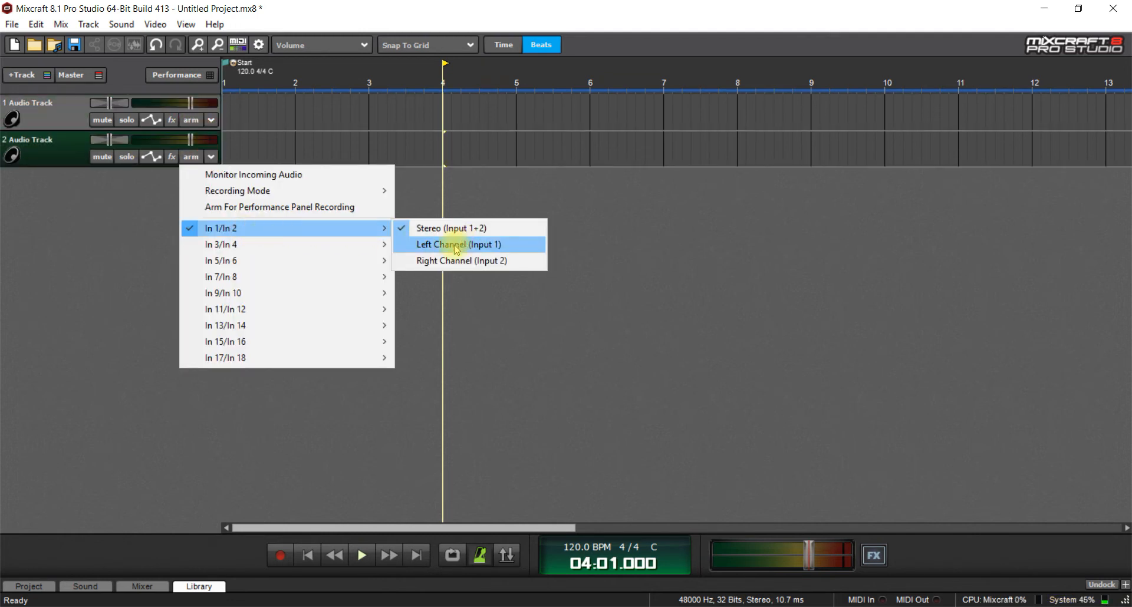
left_click(458, 244)
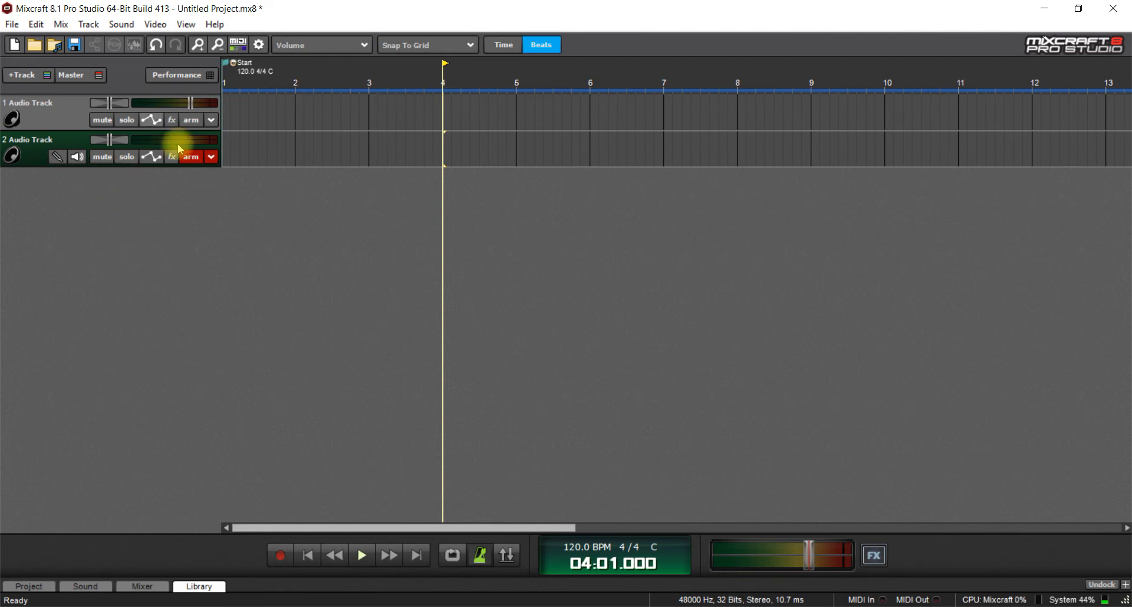
mouse_move(338, 335)
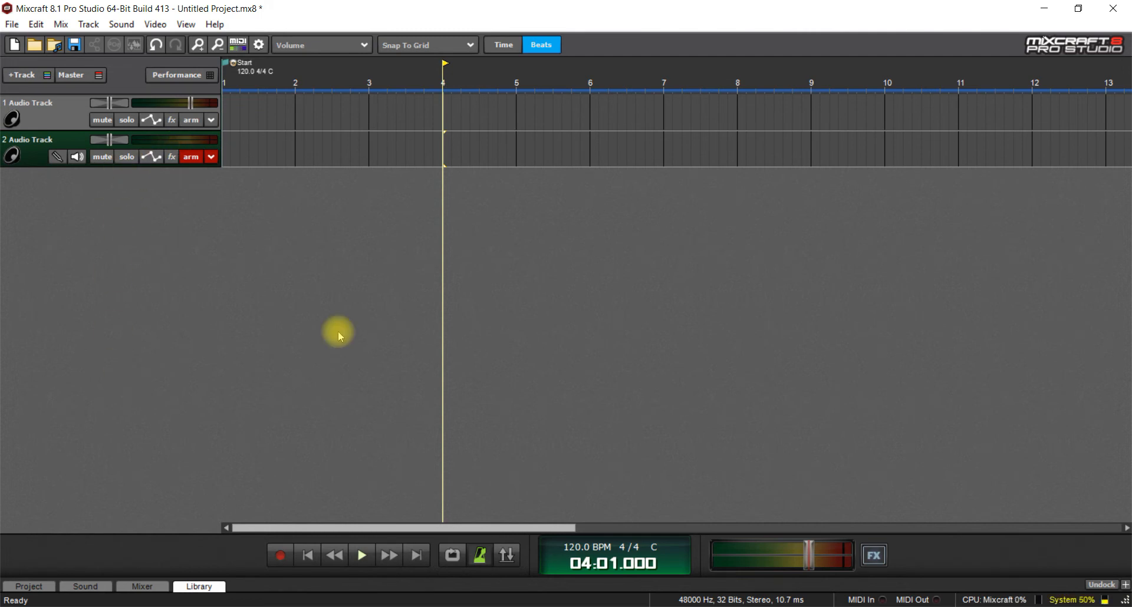
mouse_move(617, 321)
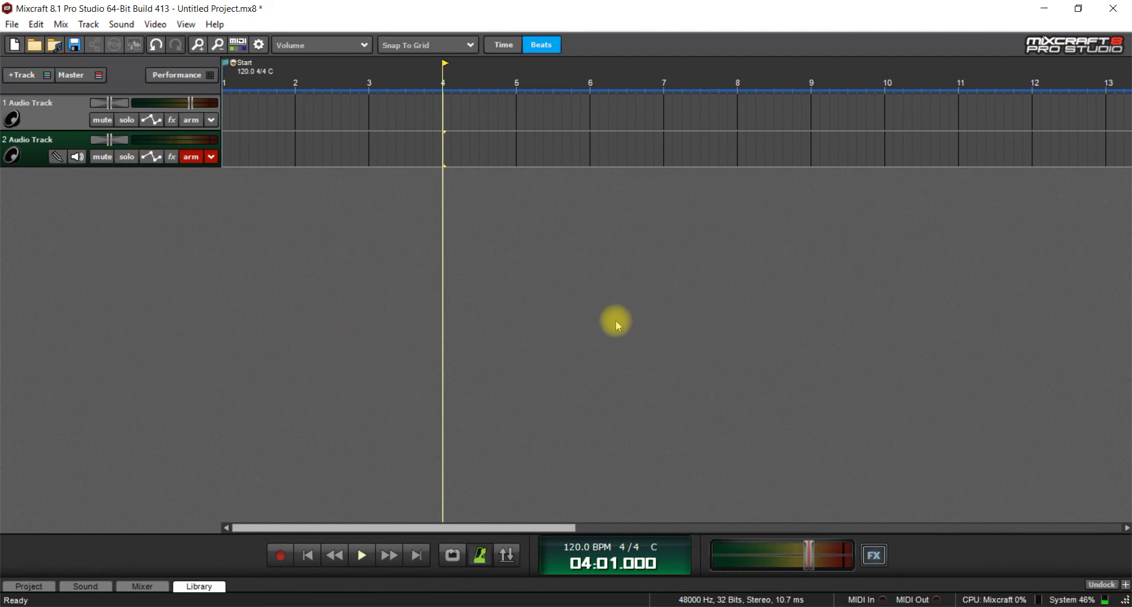
mouse_move(678, 276)
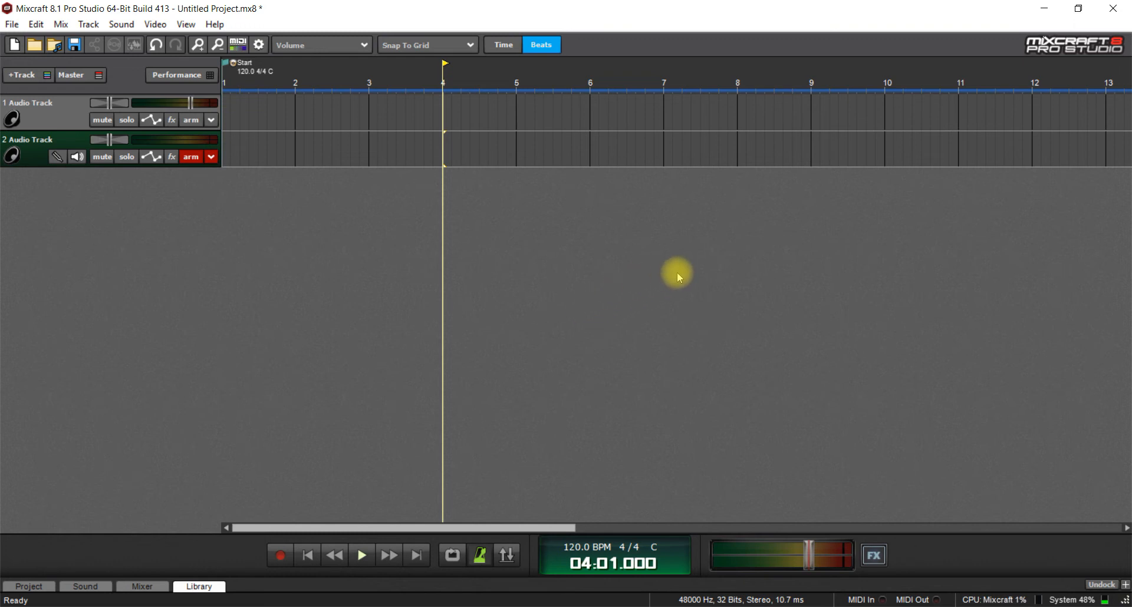
mouse_move(677, 274)
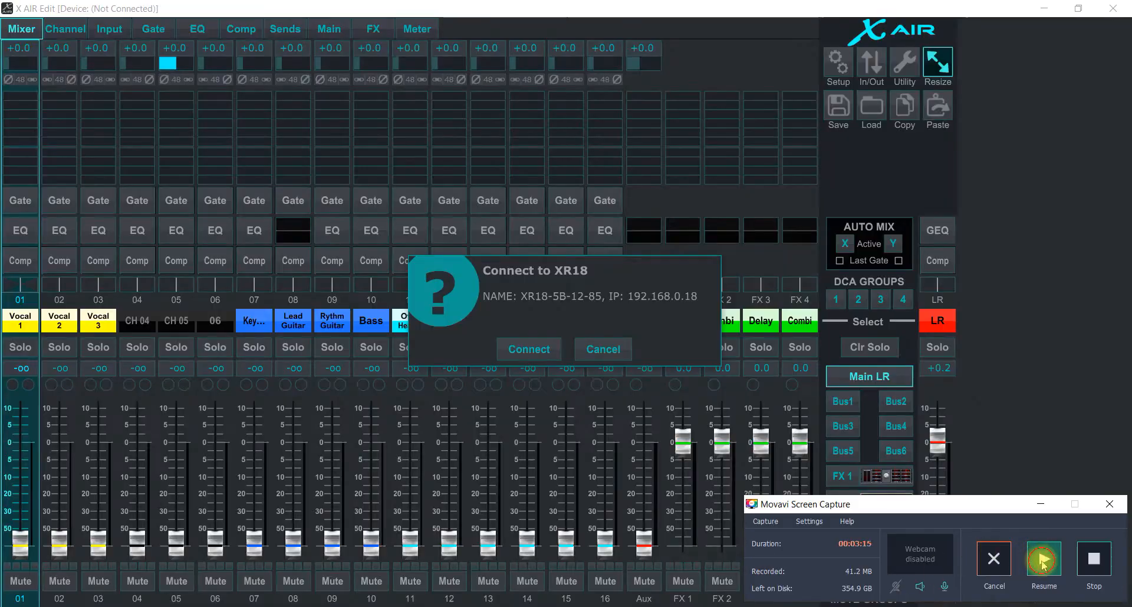
Connect X AIR Edit to the XR18 and synchronize Mixer -> PC
left_click(1042, 559)
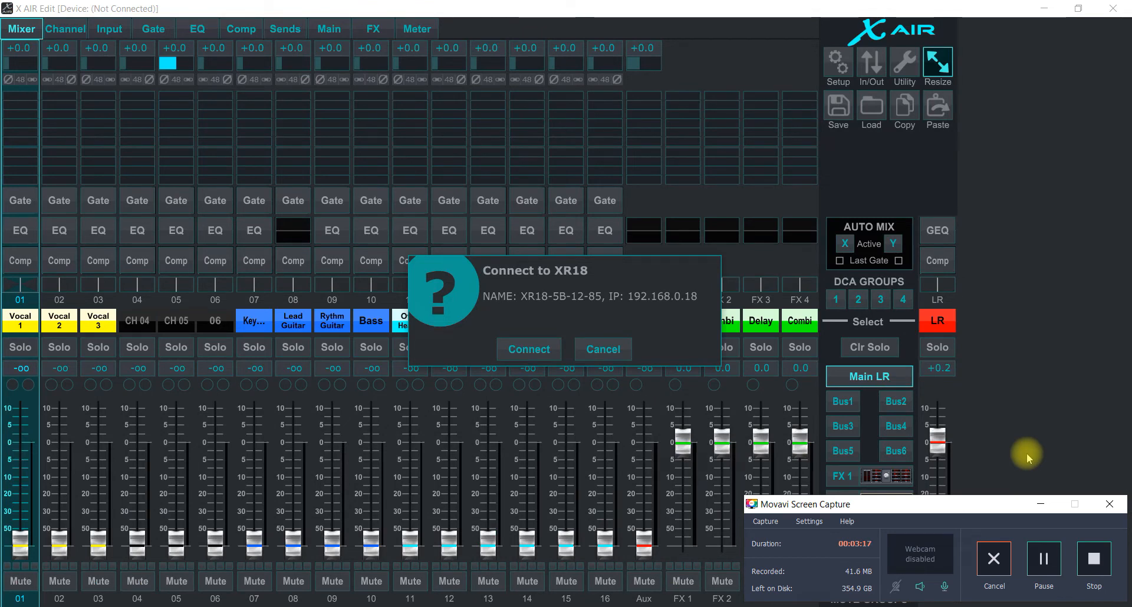
mouse_move(779, 52)
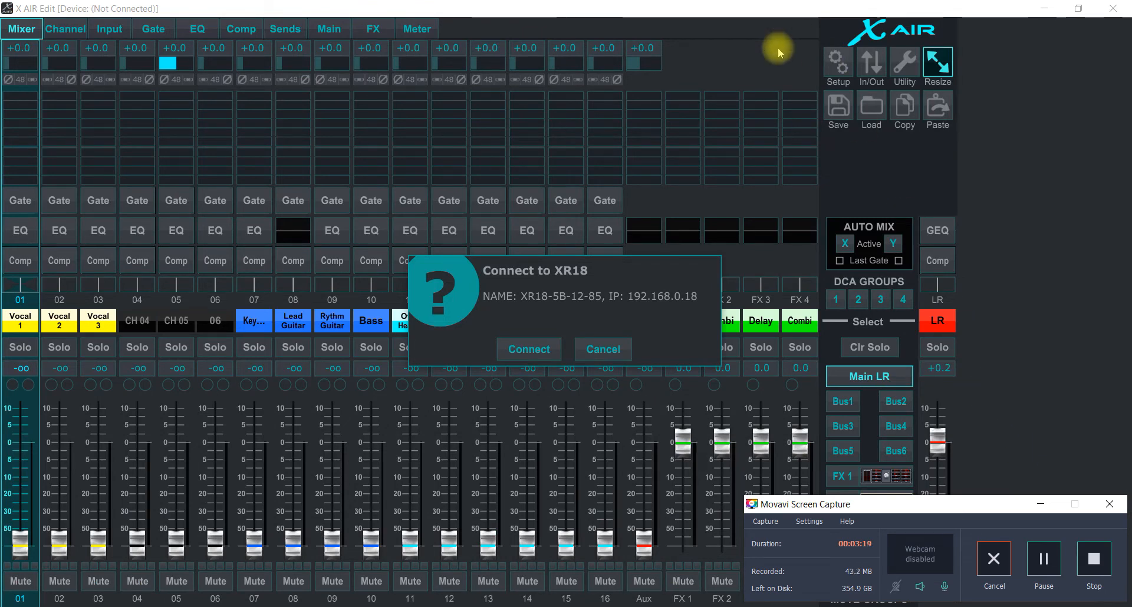
mouse_move(629, 307)
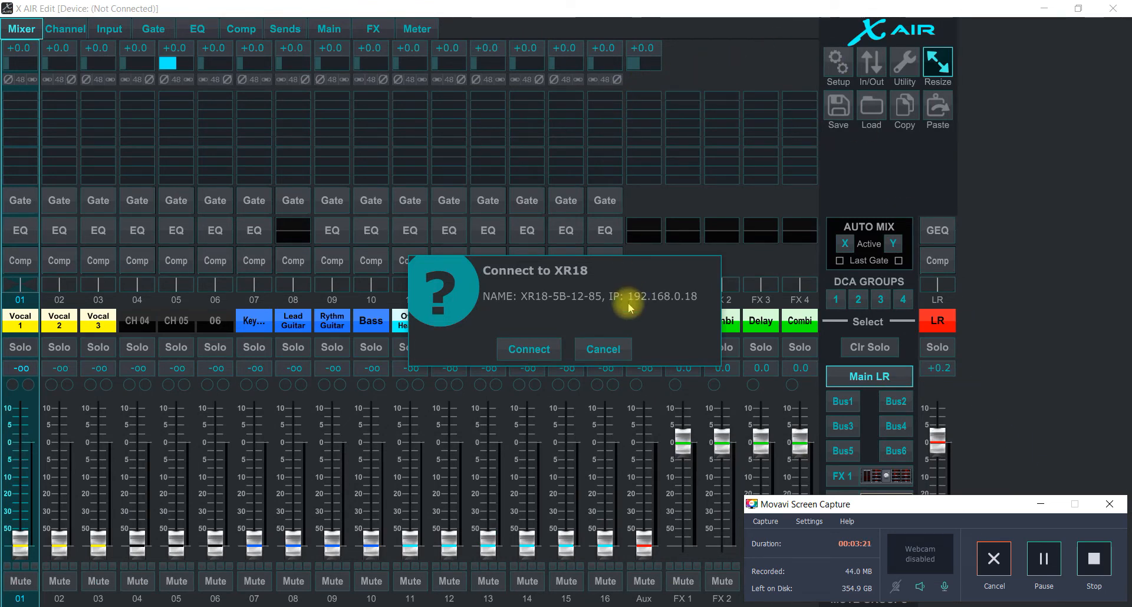
mouse_move(641, 312)
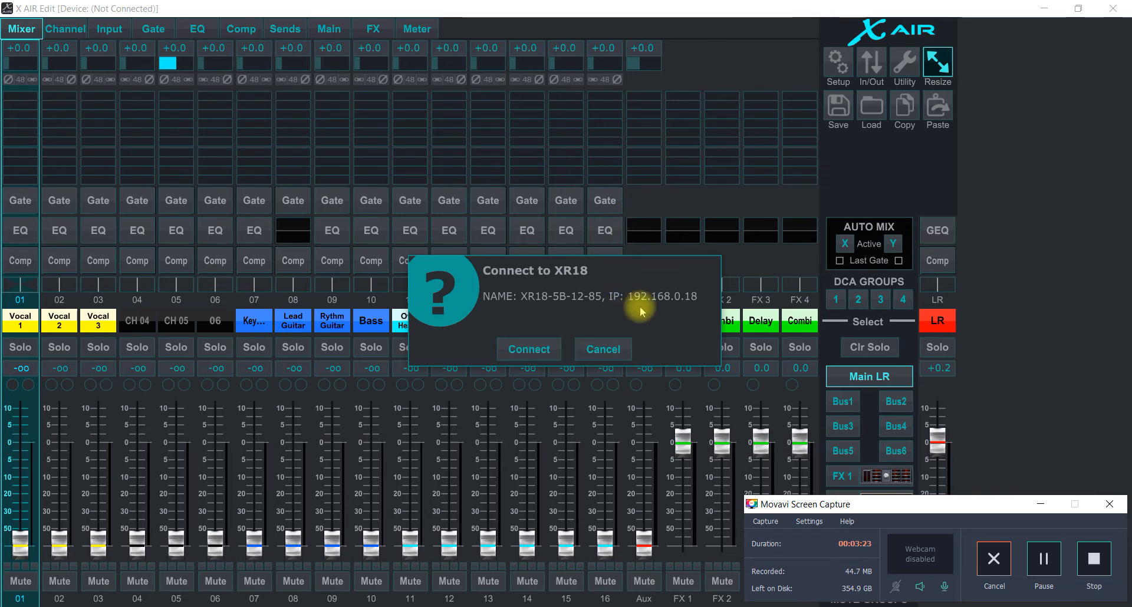
mouse_move(691, 311)
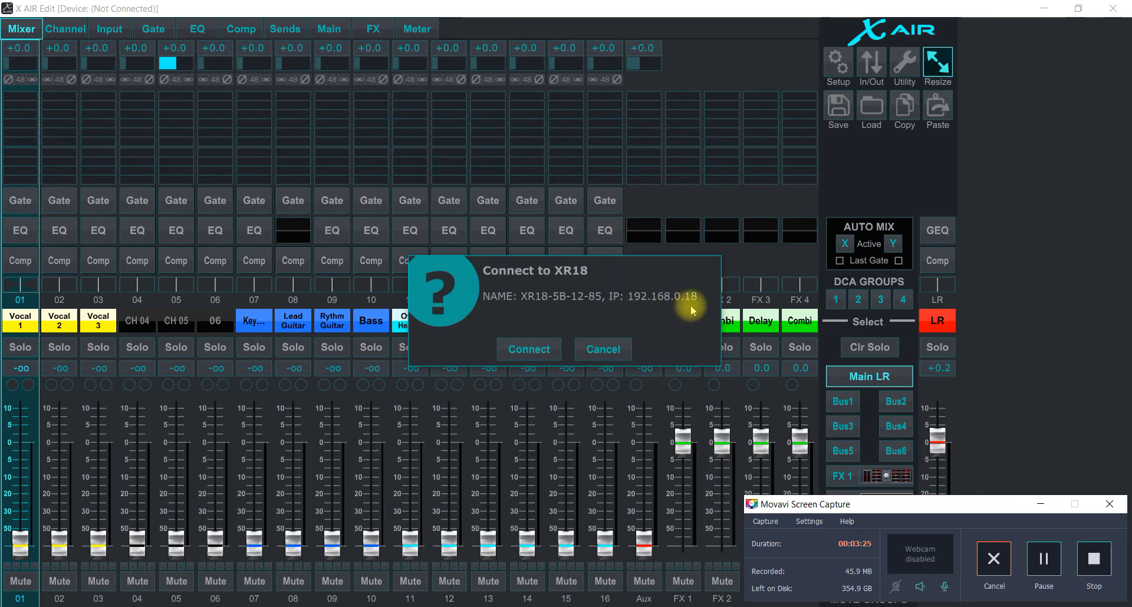
mouse_move(530, 354)
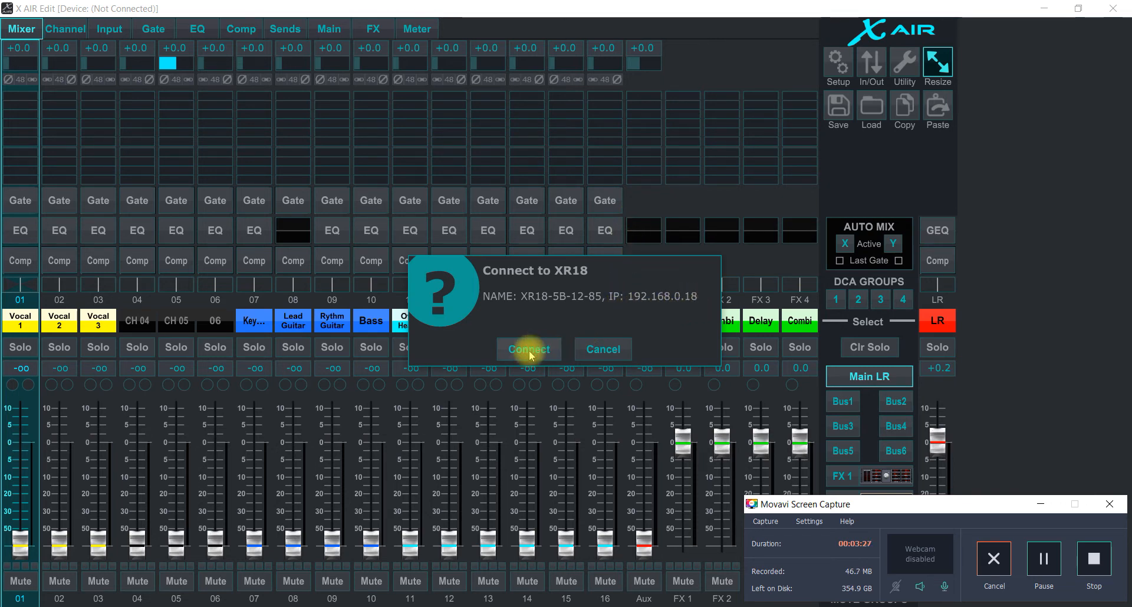
left_click(527, 349)
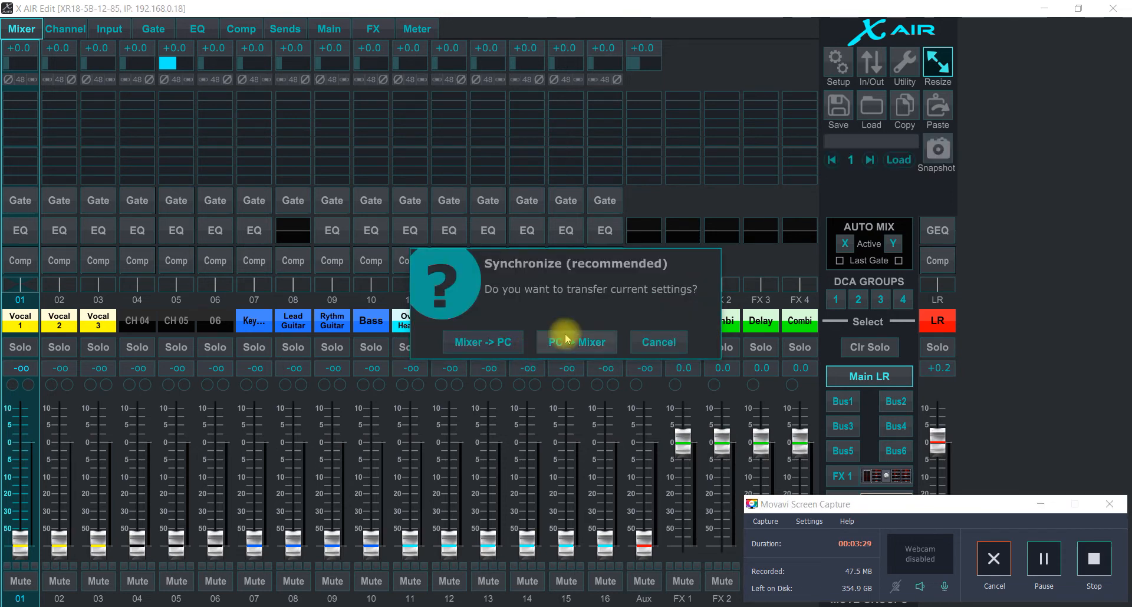
mouse_move(482, 343)
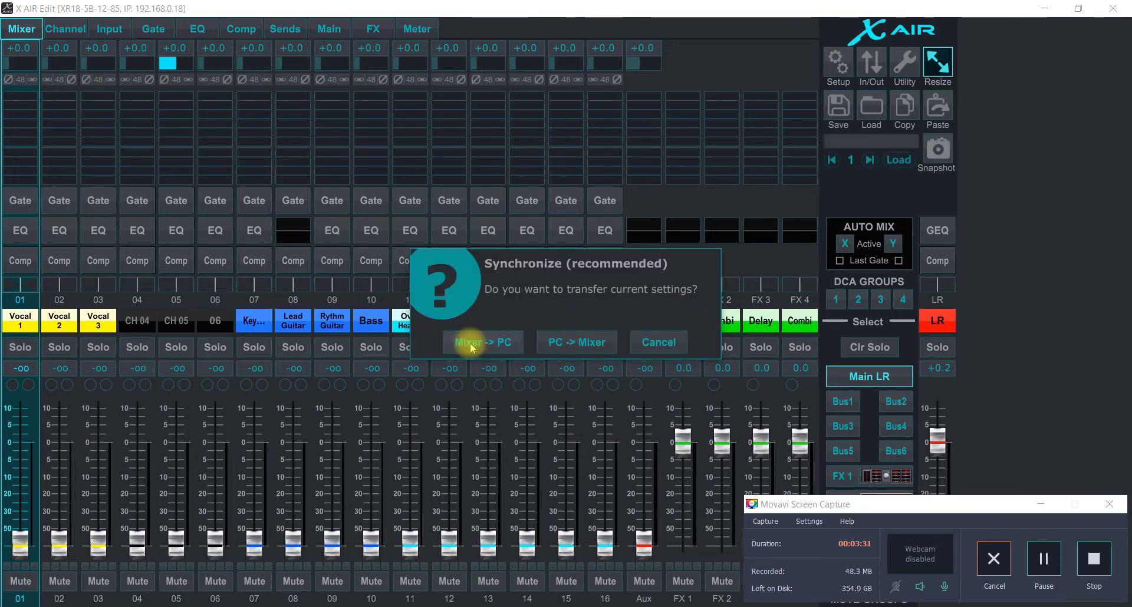
mouse_move(575, 347)
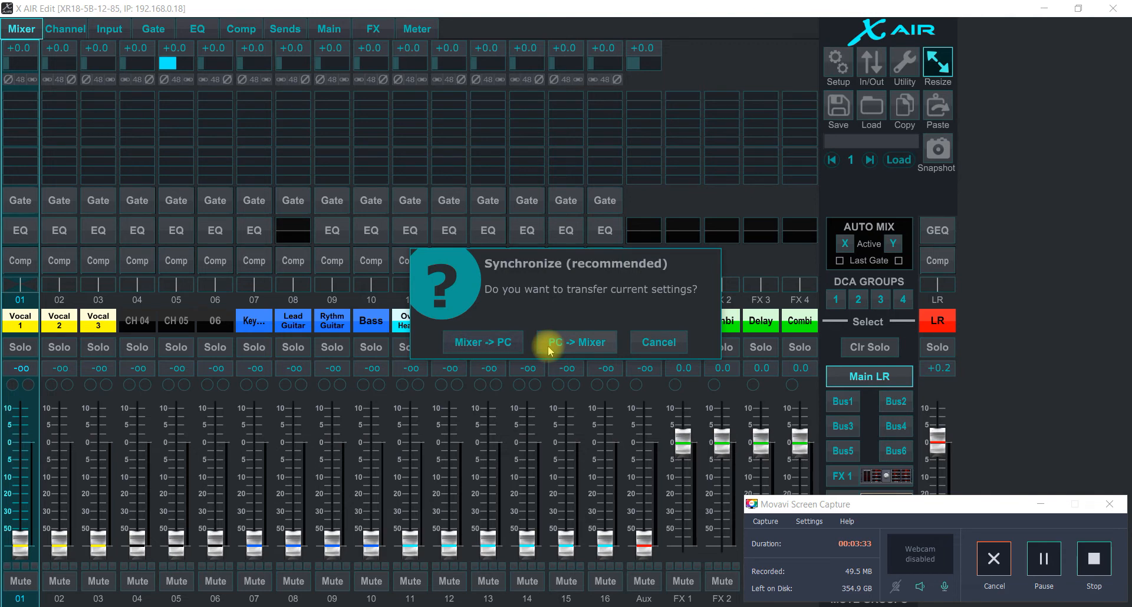
mouse_move(607, 330)
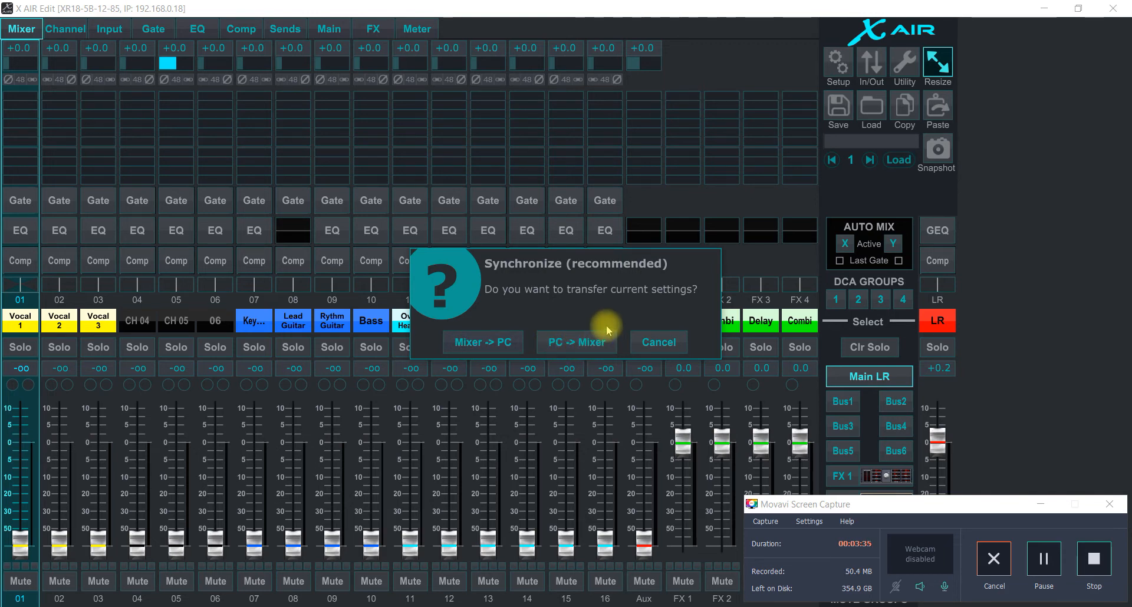
mouse_move(400, 134)
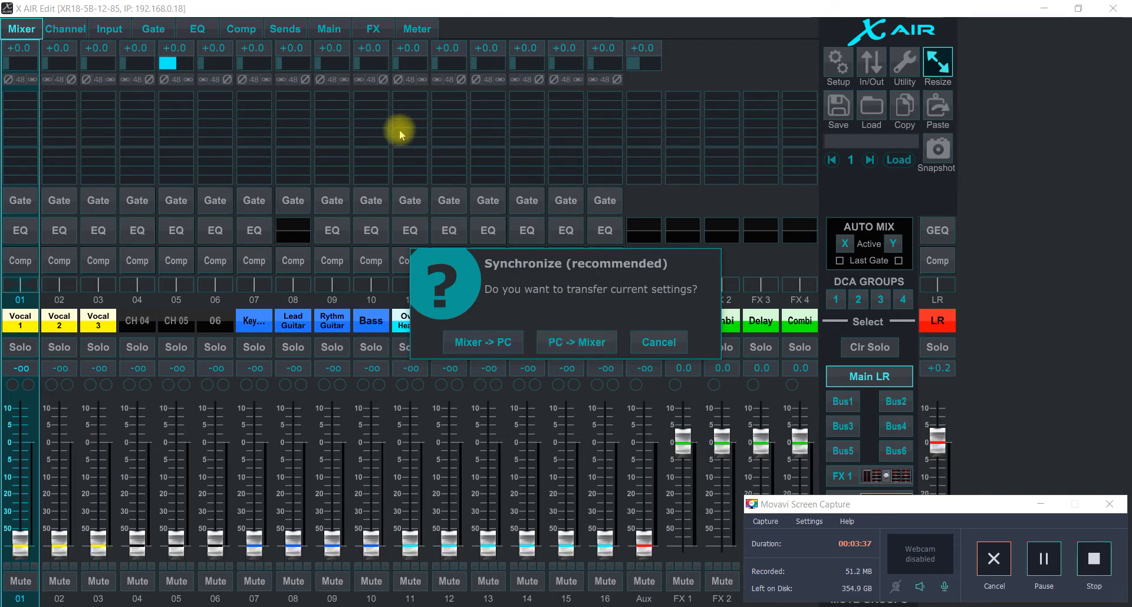
mouse_move(527, 303)
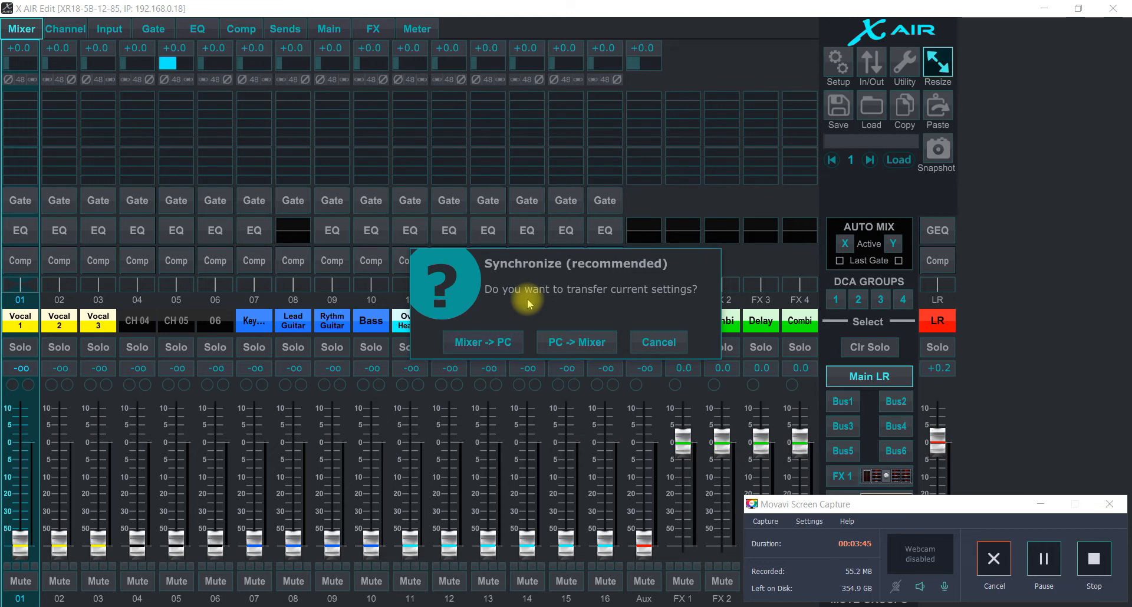
mouse_move(482, 342)
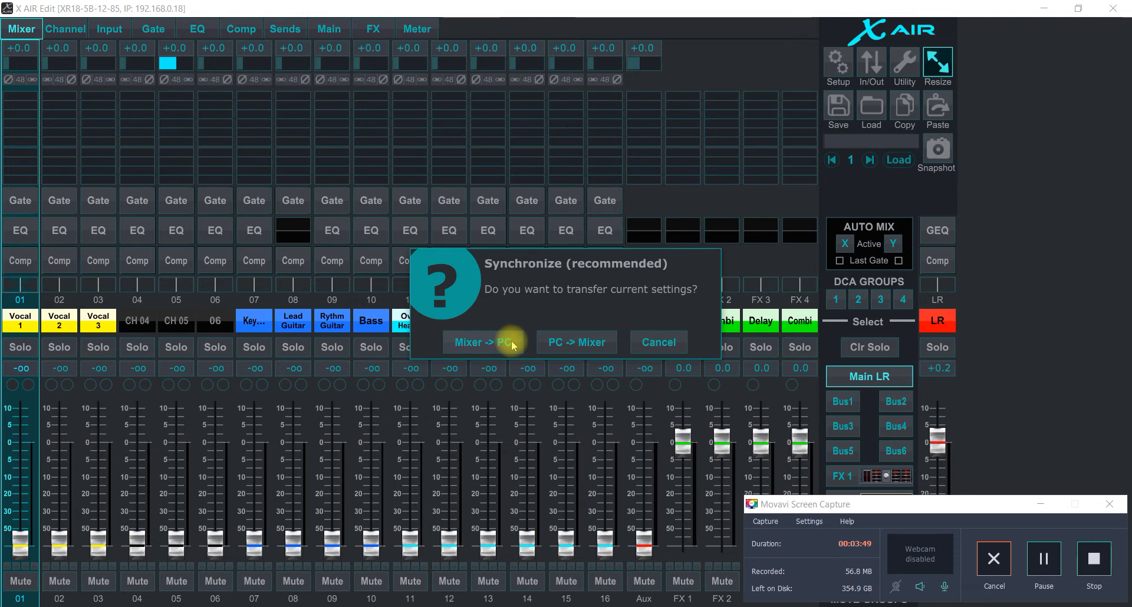
mouse_move(550, 322)
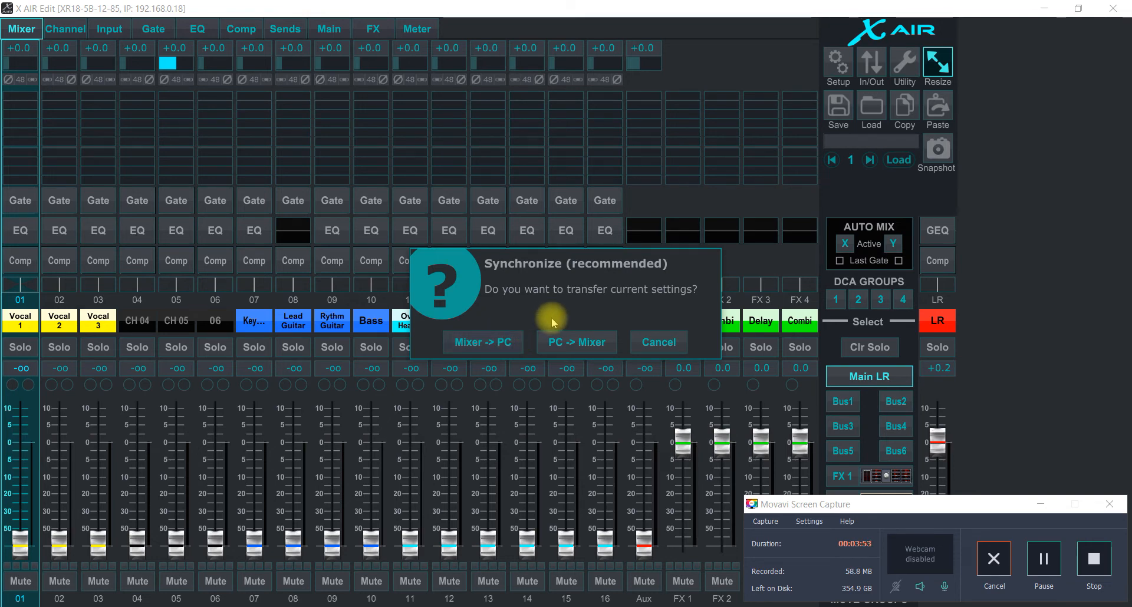
mouse_move(537, 322)
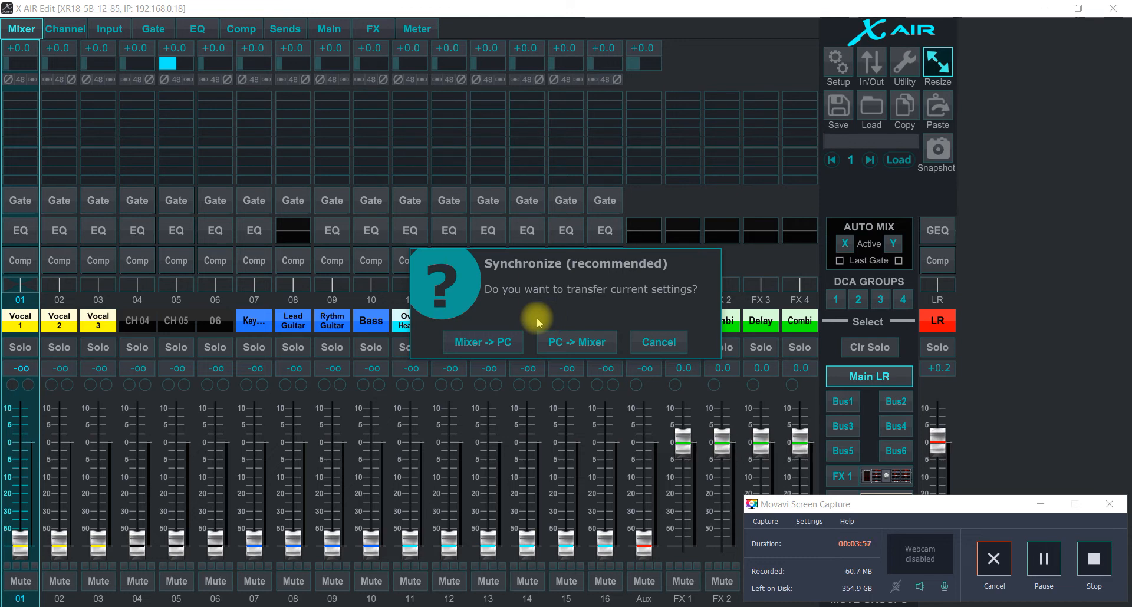
mouse_move(484, 318)
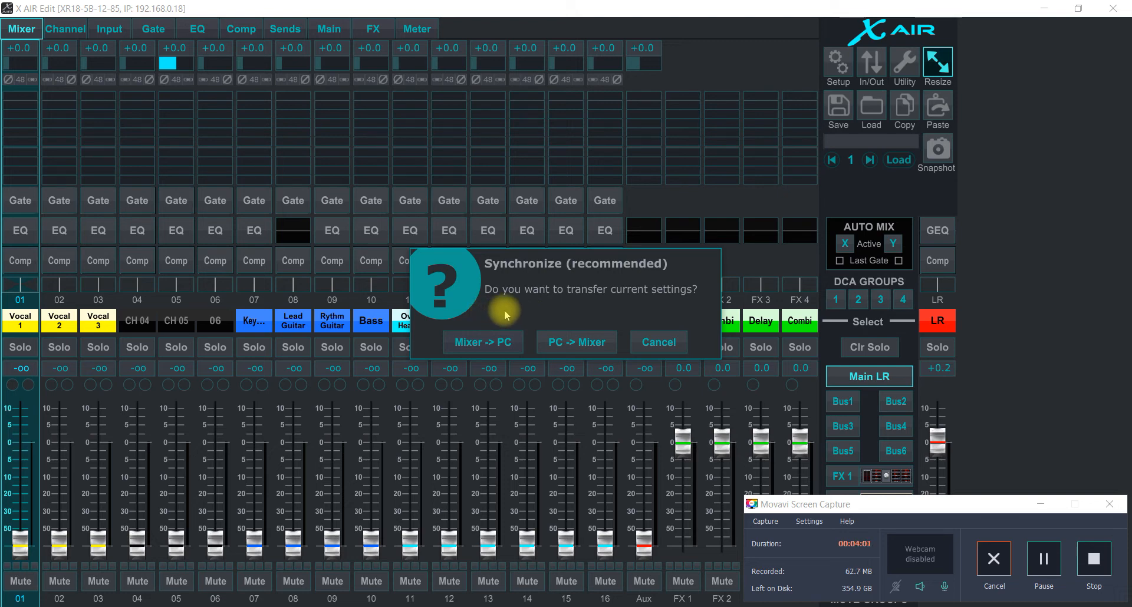
mouse_move(498, 229)
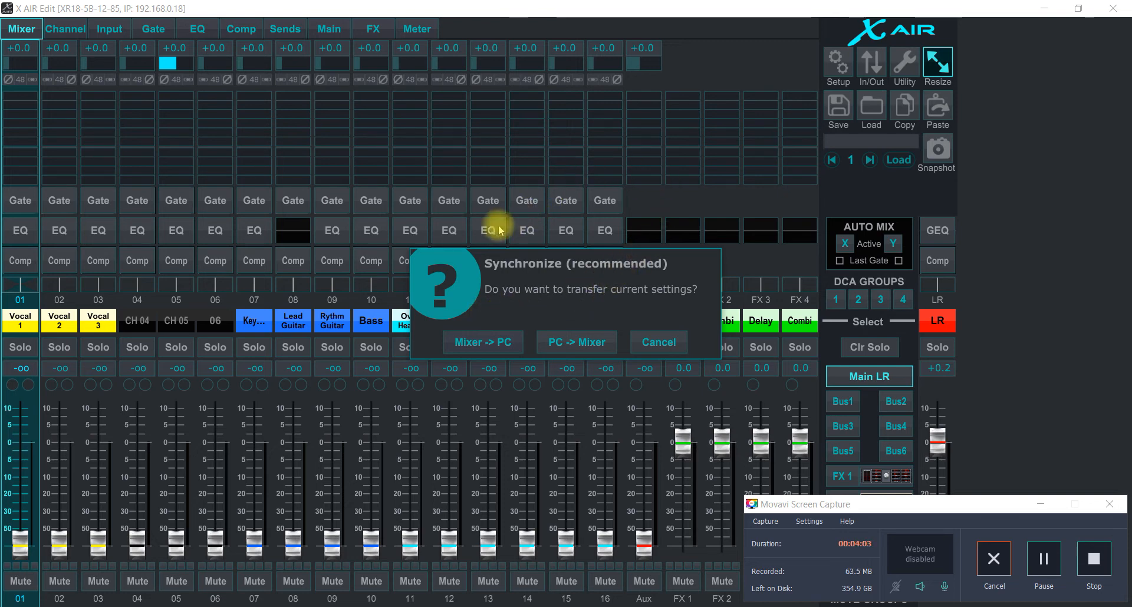
mouse_move(524, 305)
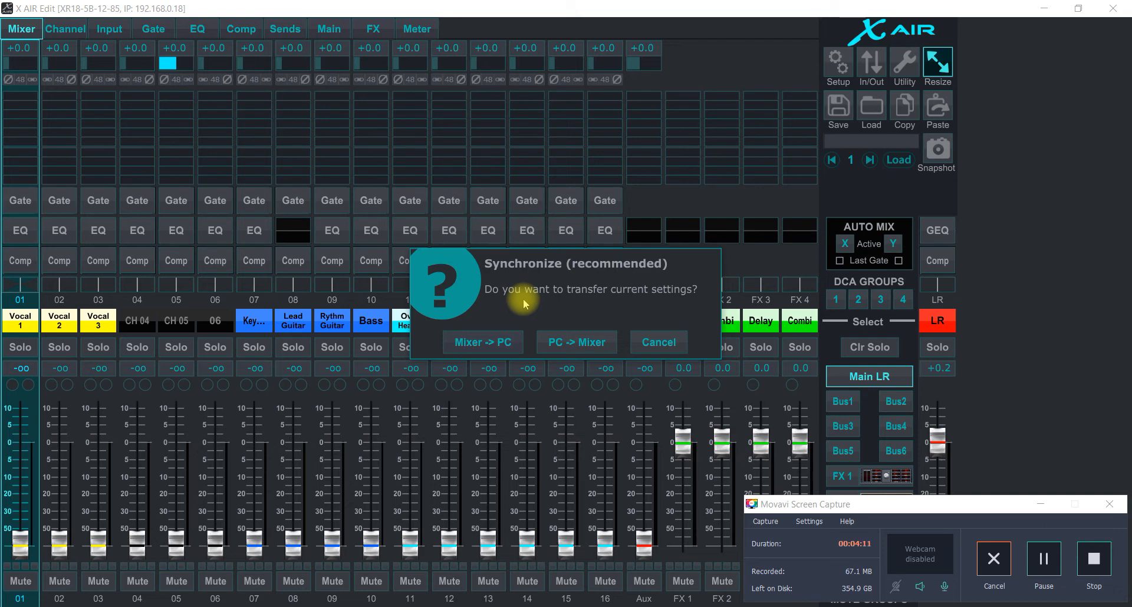
mouse_move(560, 302)
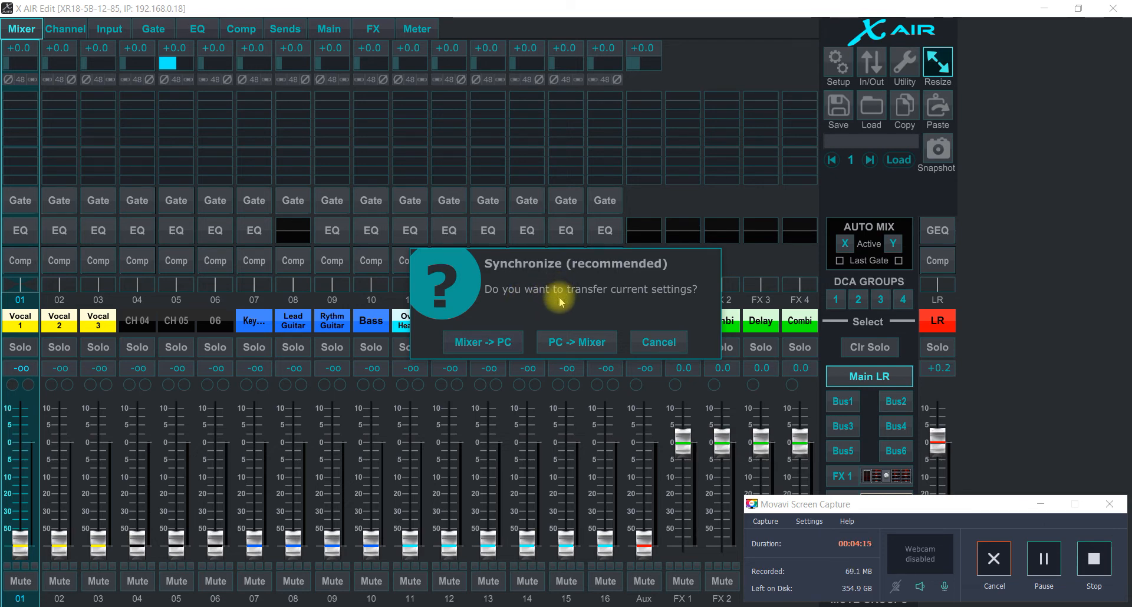
mouse_move(473, 346)
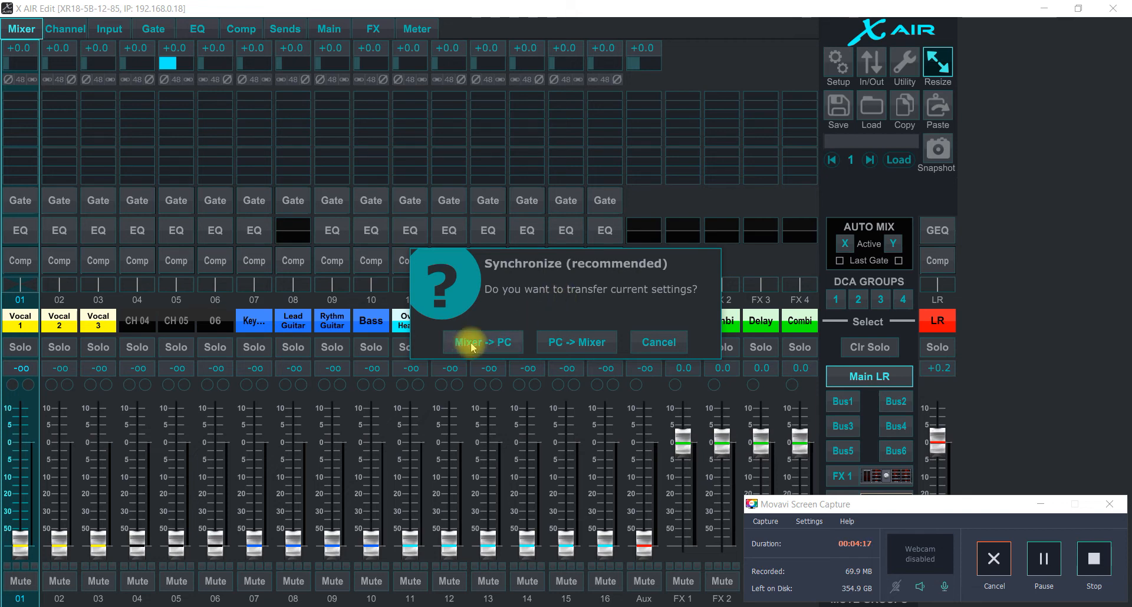
left_click(482, 341)
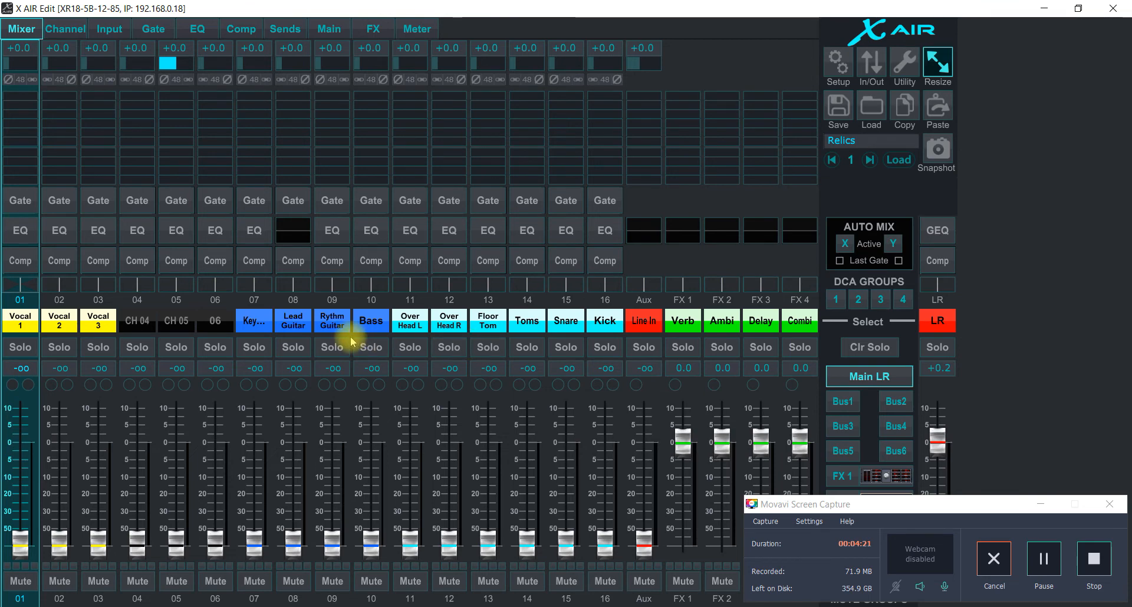
mouse_move(463, 328)
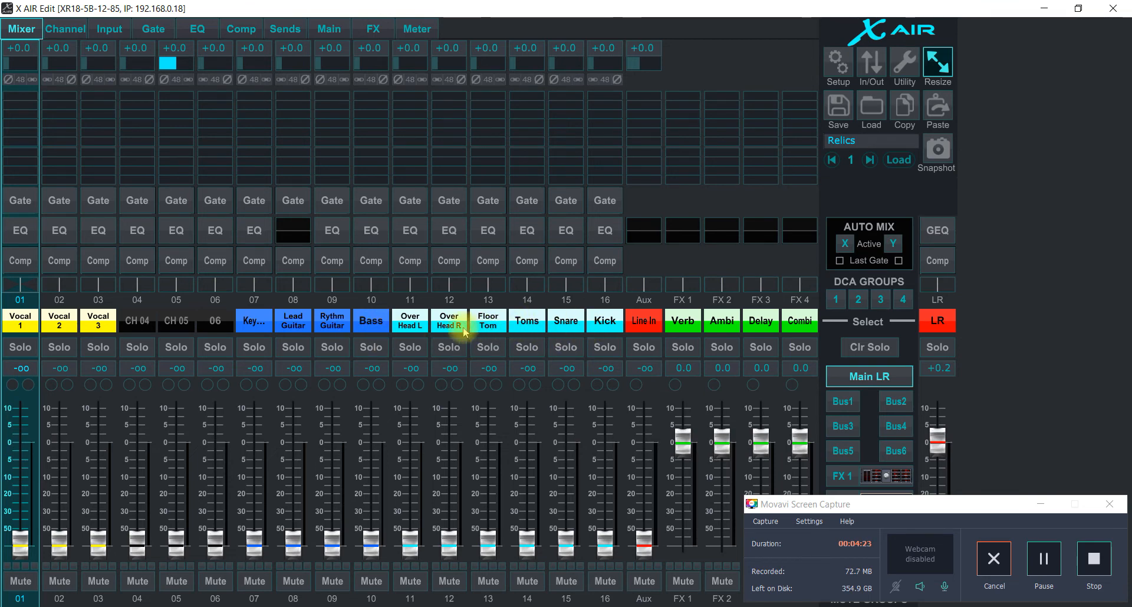
mouse_move(149, 326)
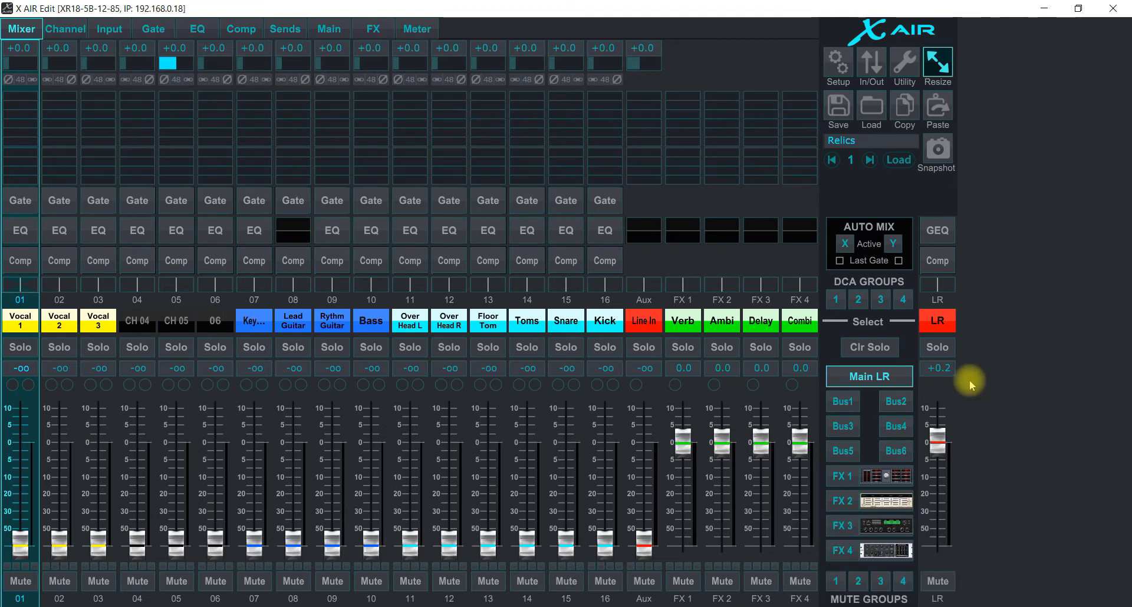
mouse_move(739, 218)
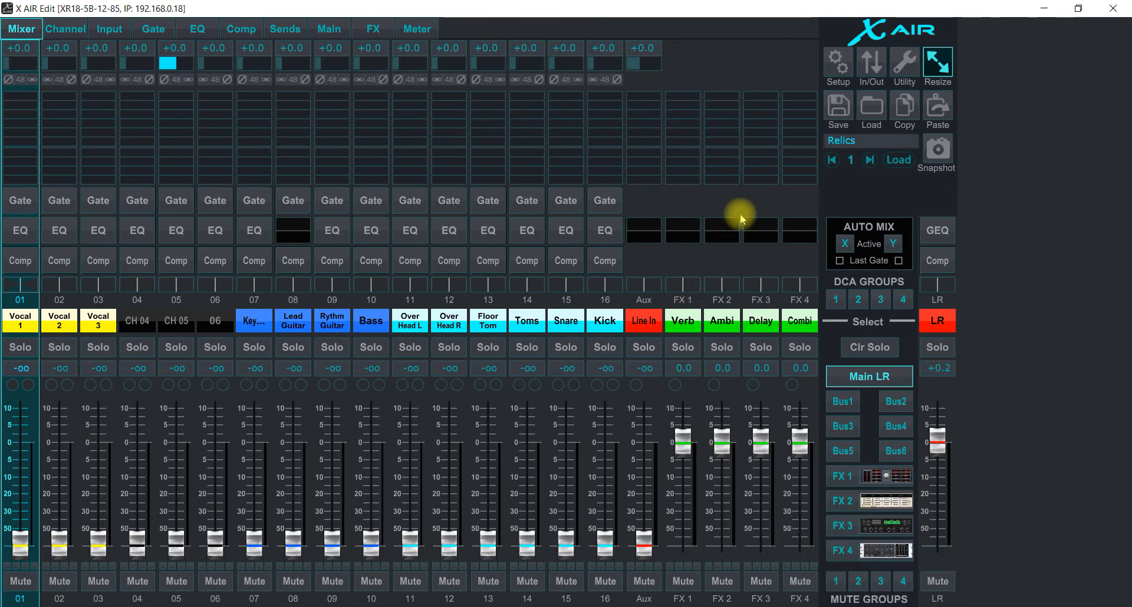
mouse_move(138, 325)
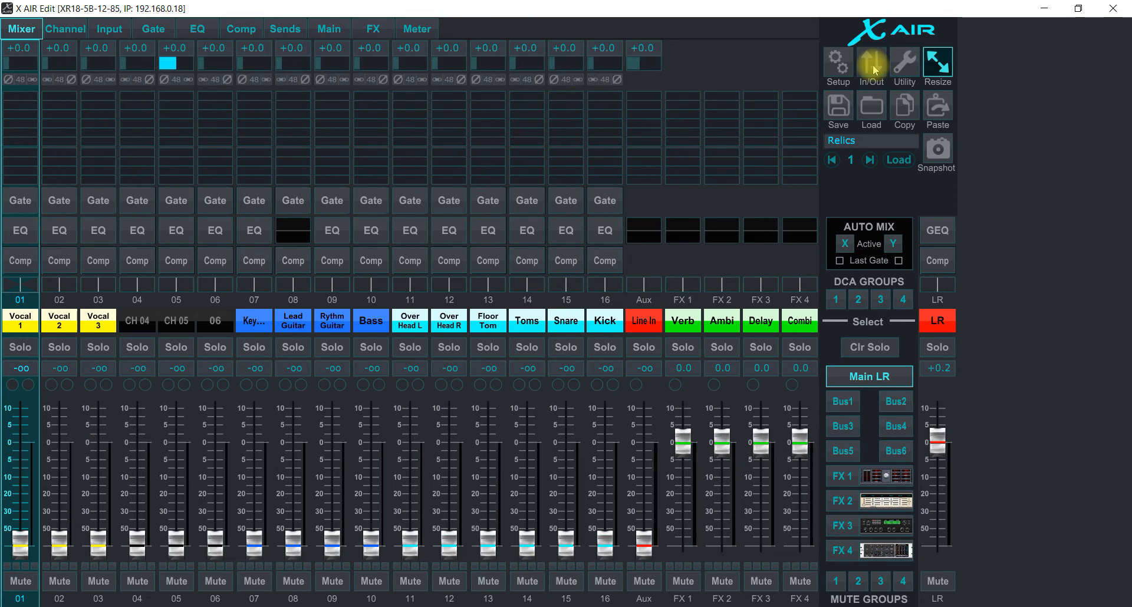
Set the Main Out routing so the main mix feeds USB 17/18
left_click(871, 64)
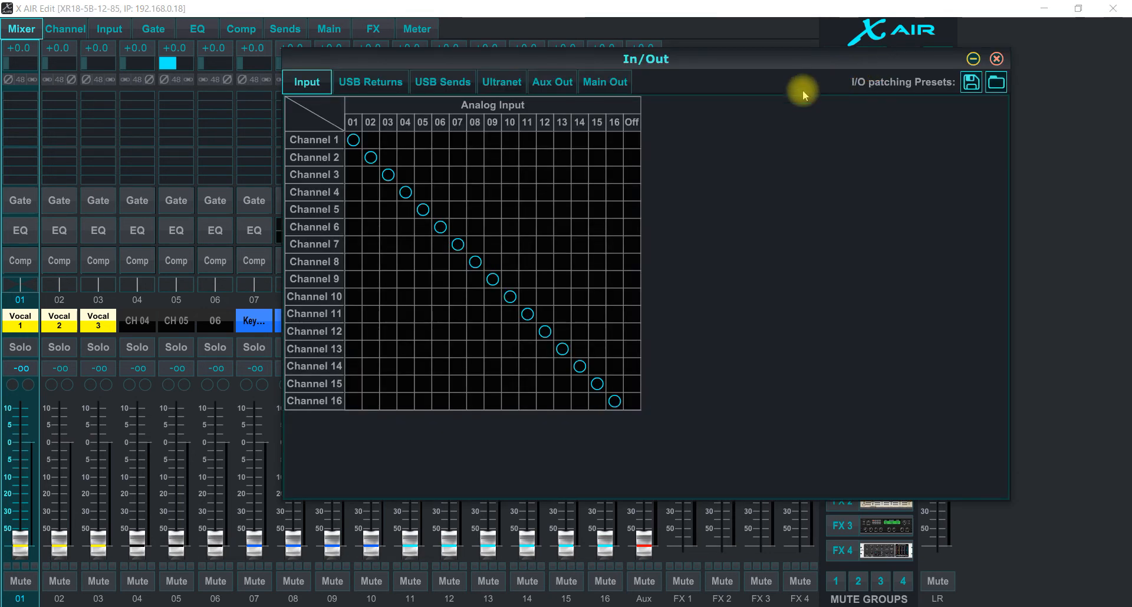
mouse_move(553, 81)
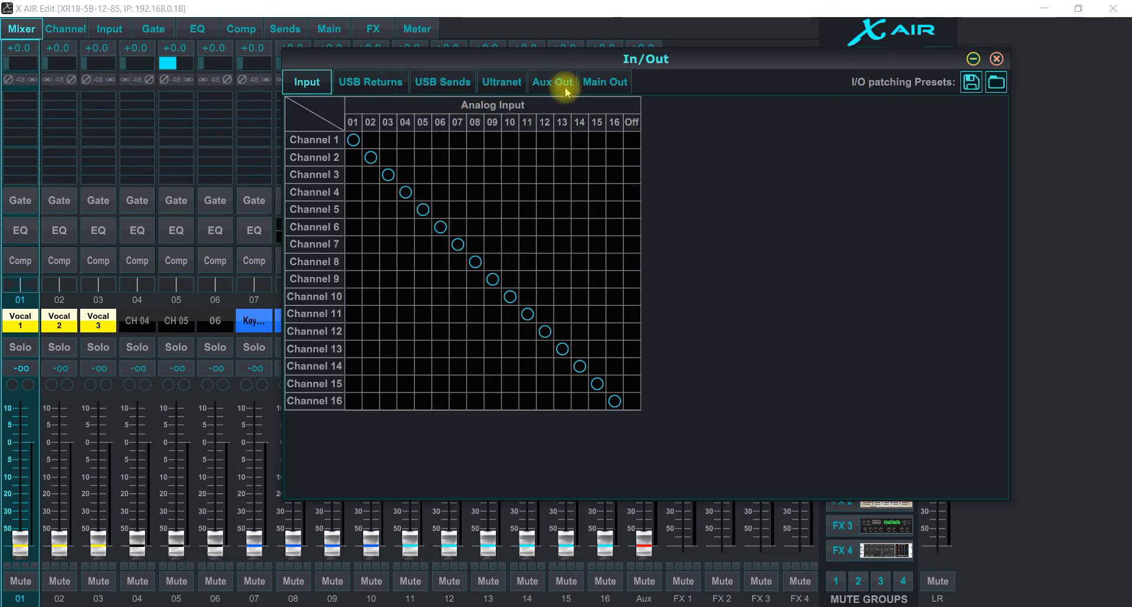
left_click(605, 82)
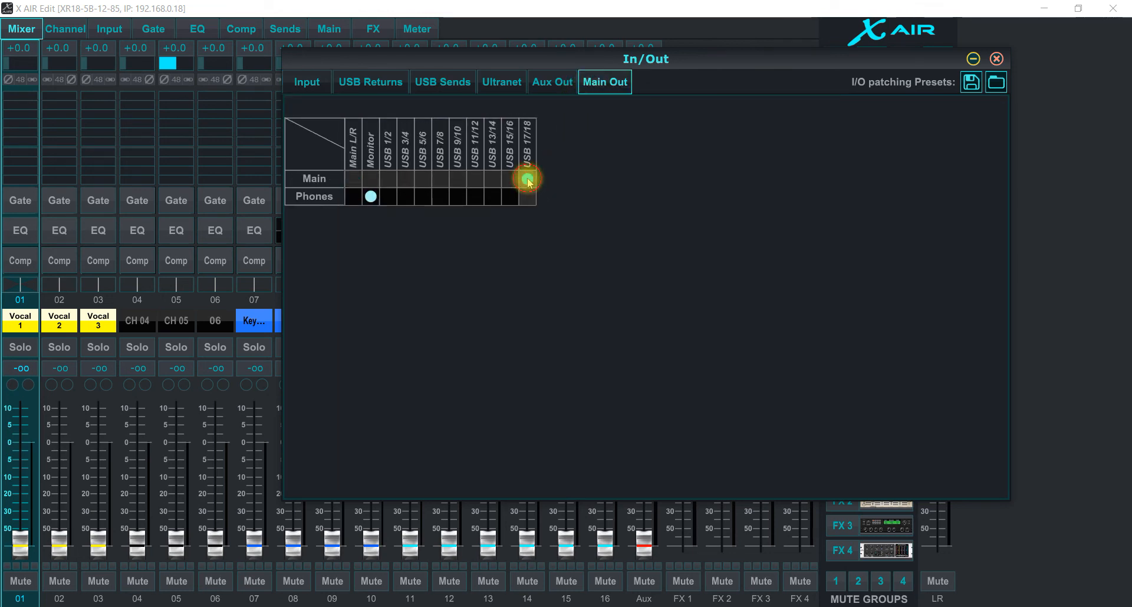
left_click(527, 179)
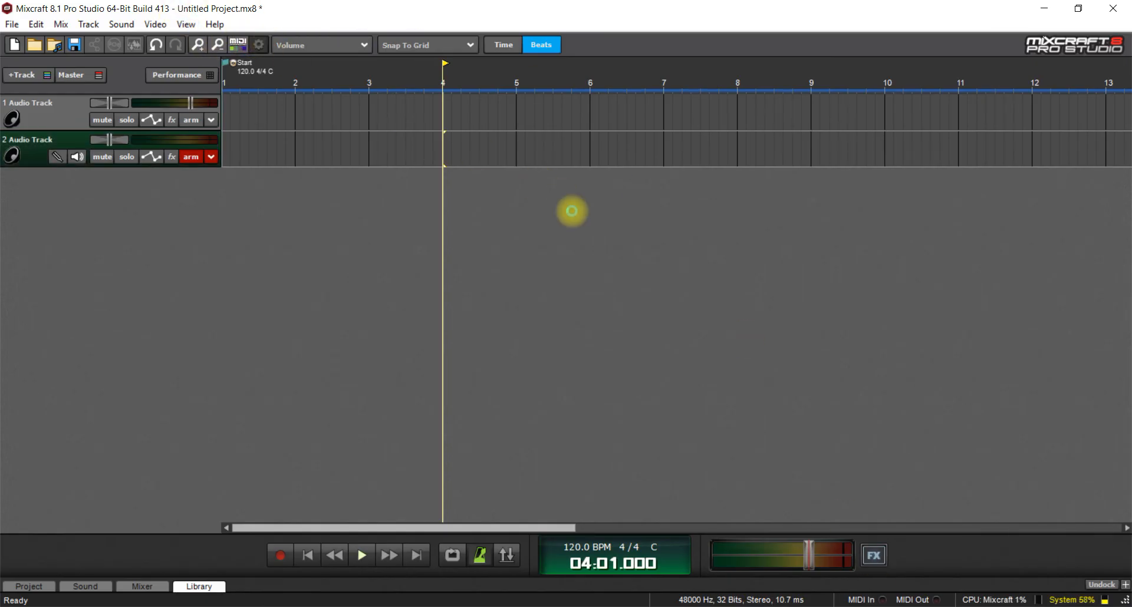
left_click(257, 45)
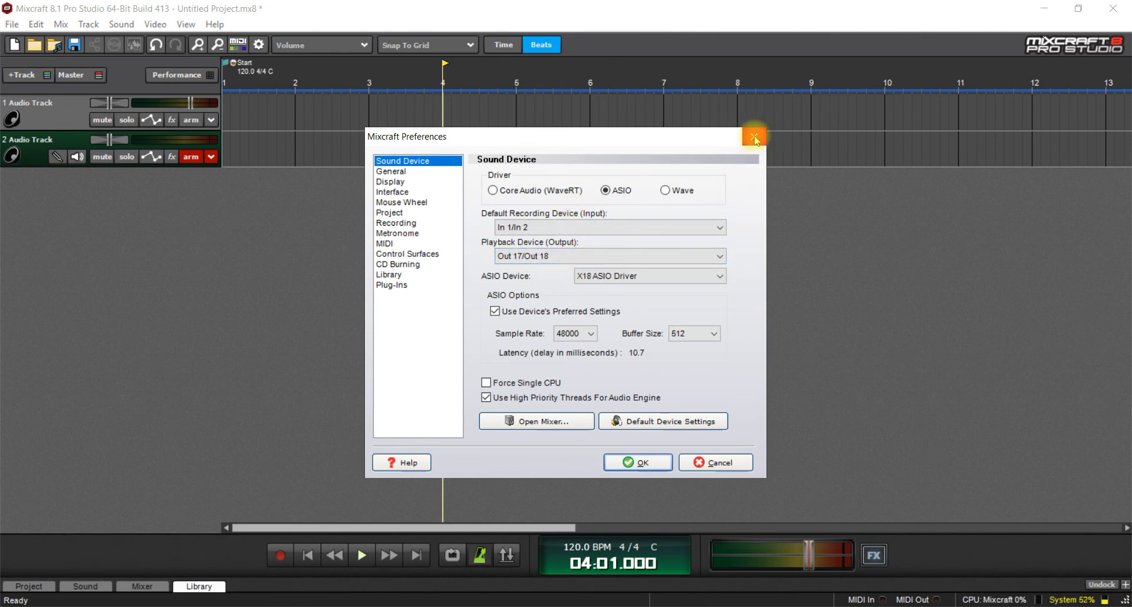
left_click(753, 137)
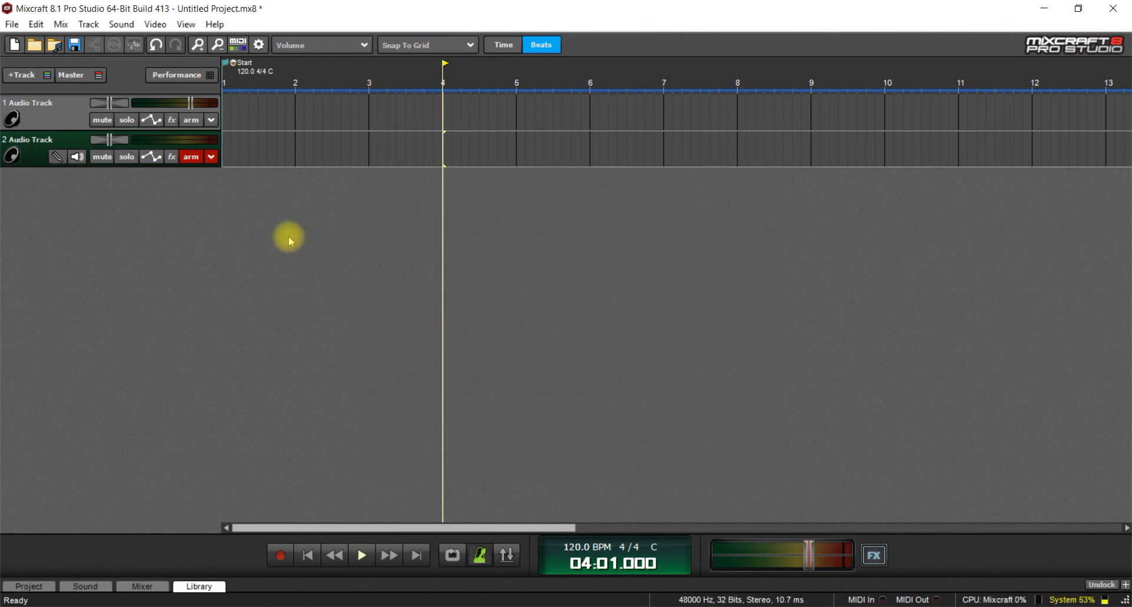
mouse_move(141, 160)
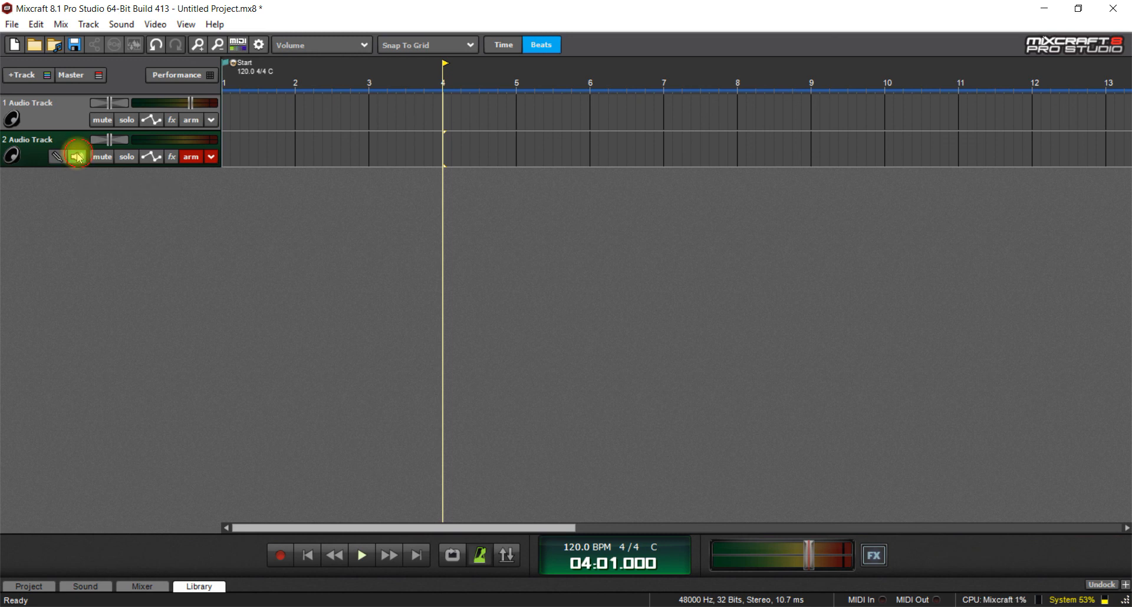
left_click(76, 157)
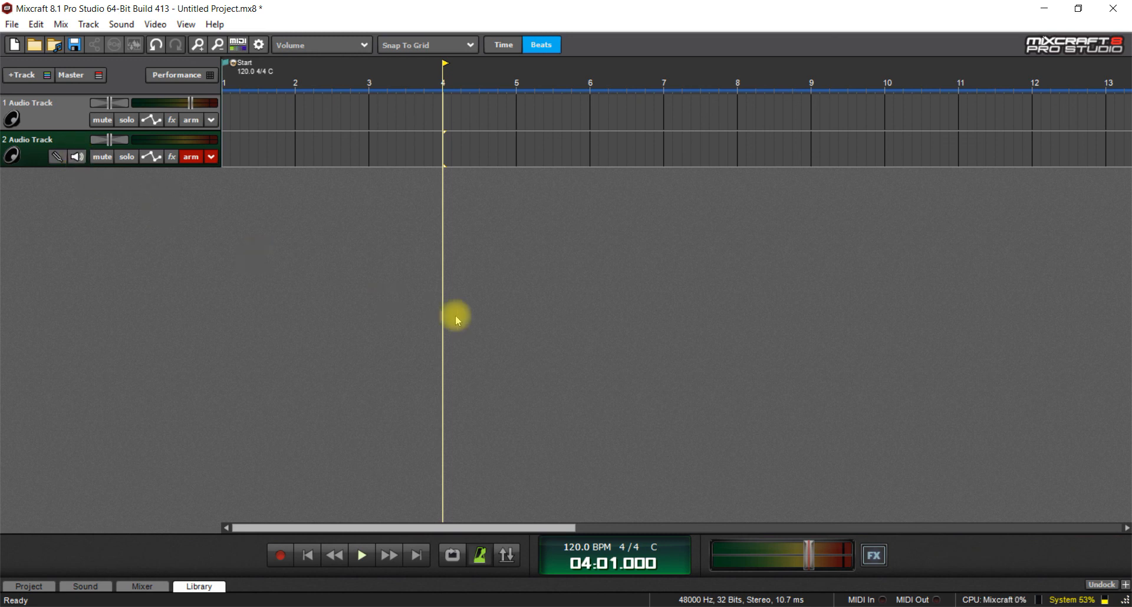
mouse_move(597, 273)
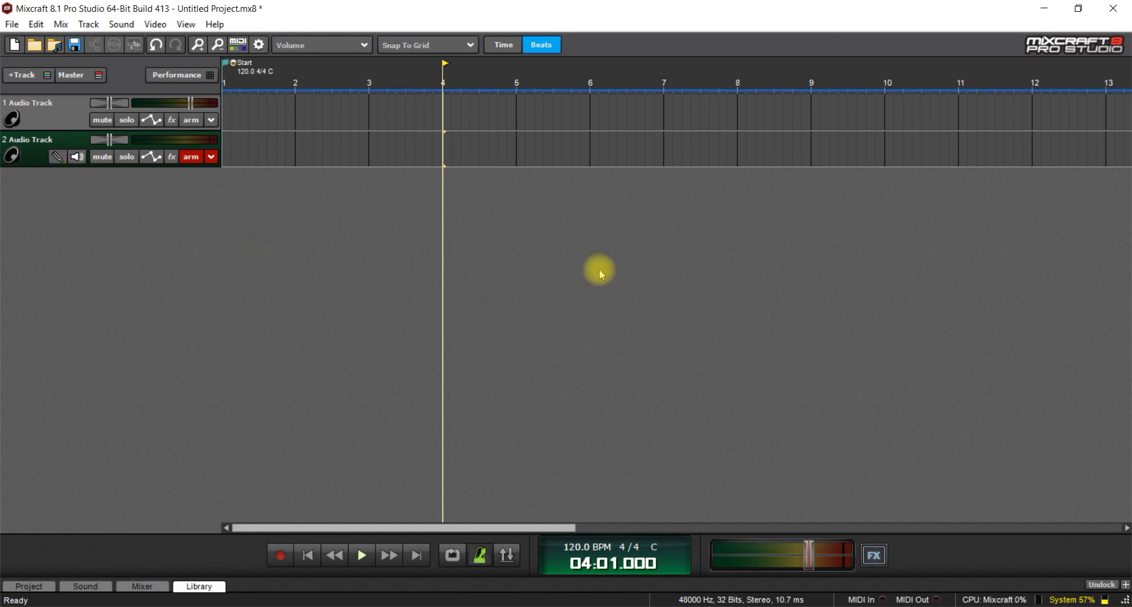
mouse_move(886, 349)
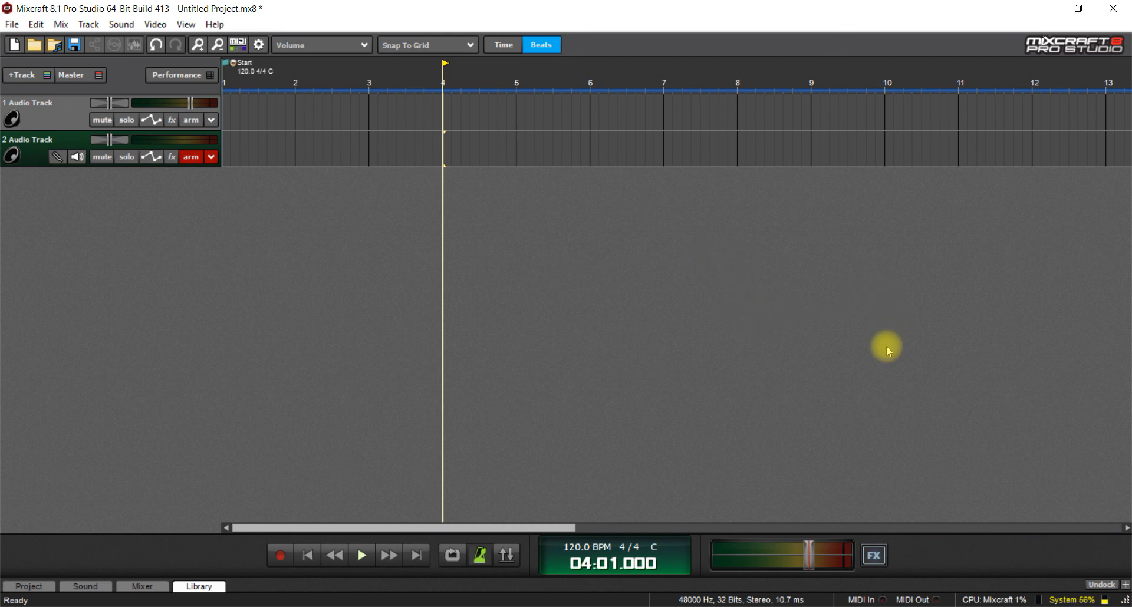
left_click(873, 555)
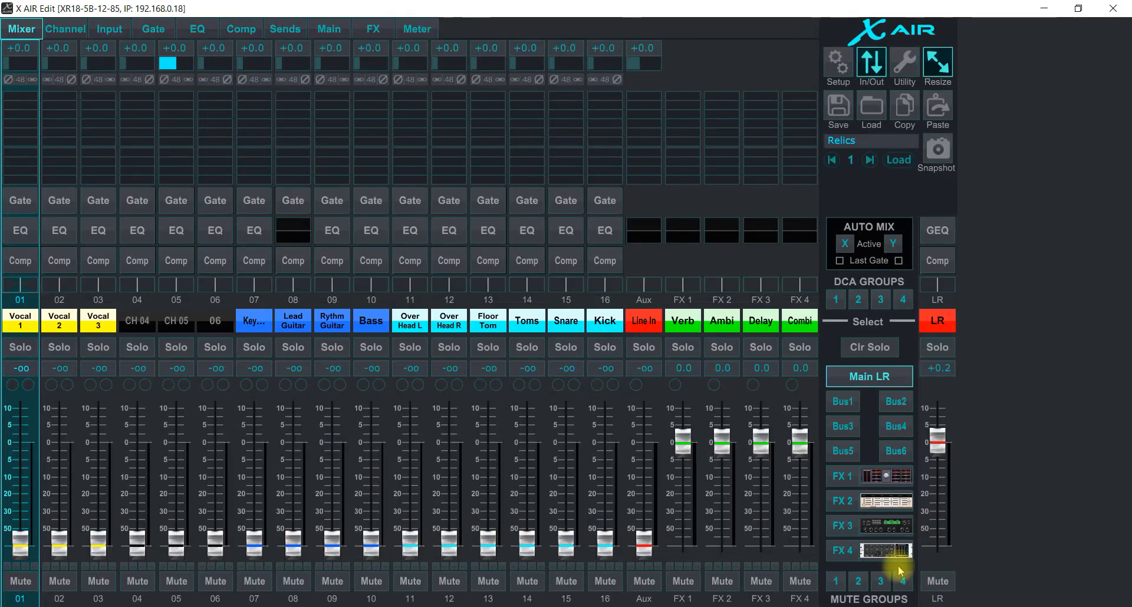
mouse_move(691, 261)
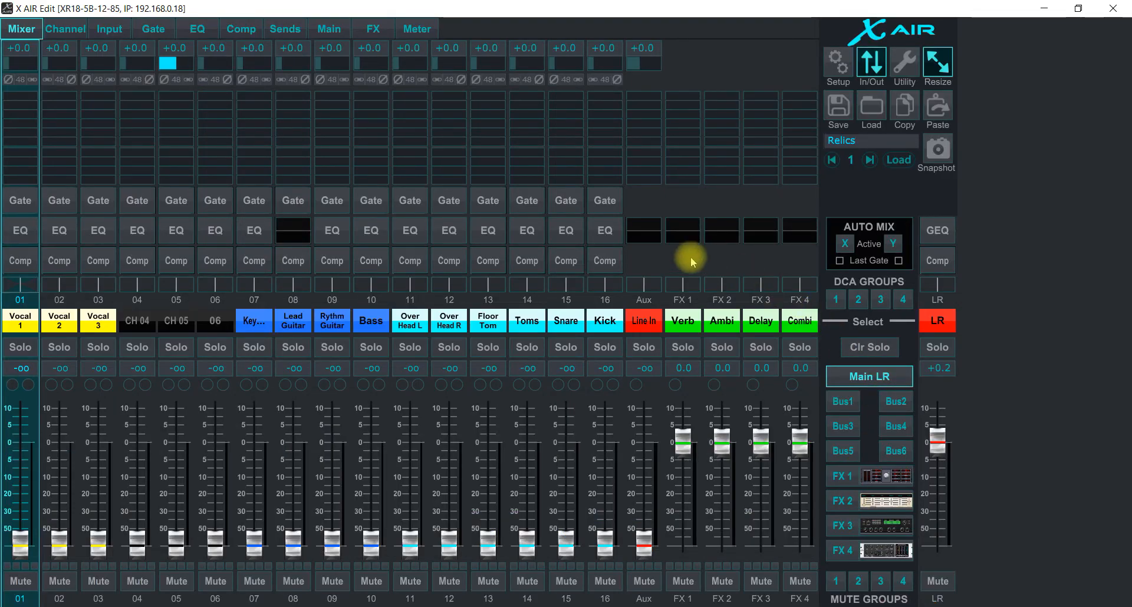